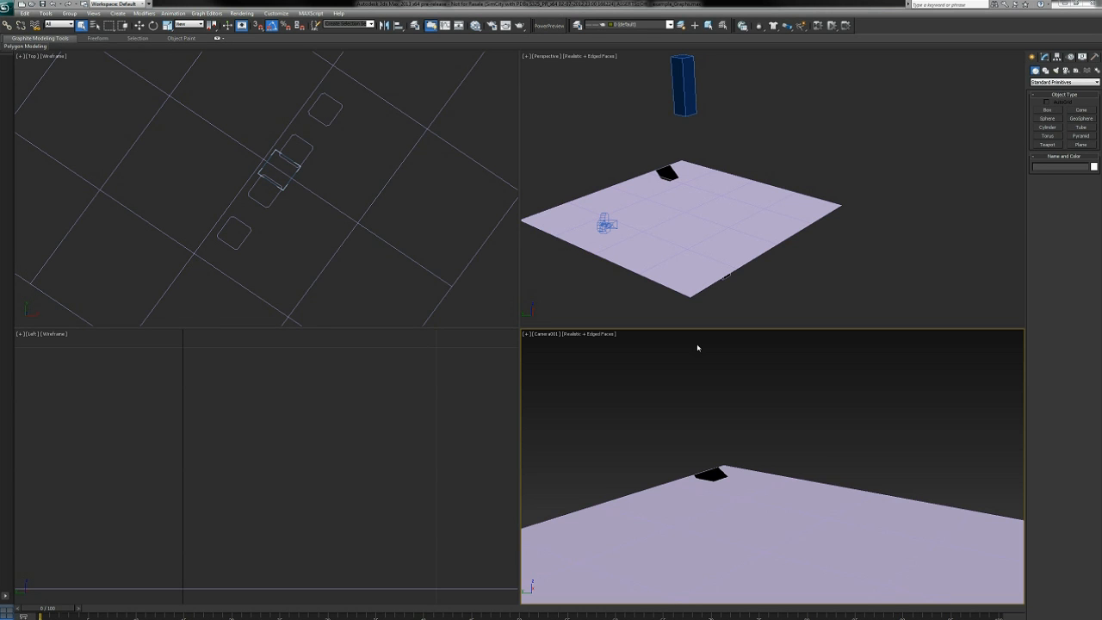
pyautogui.moveTo(681, 458)
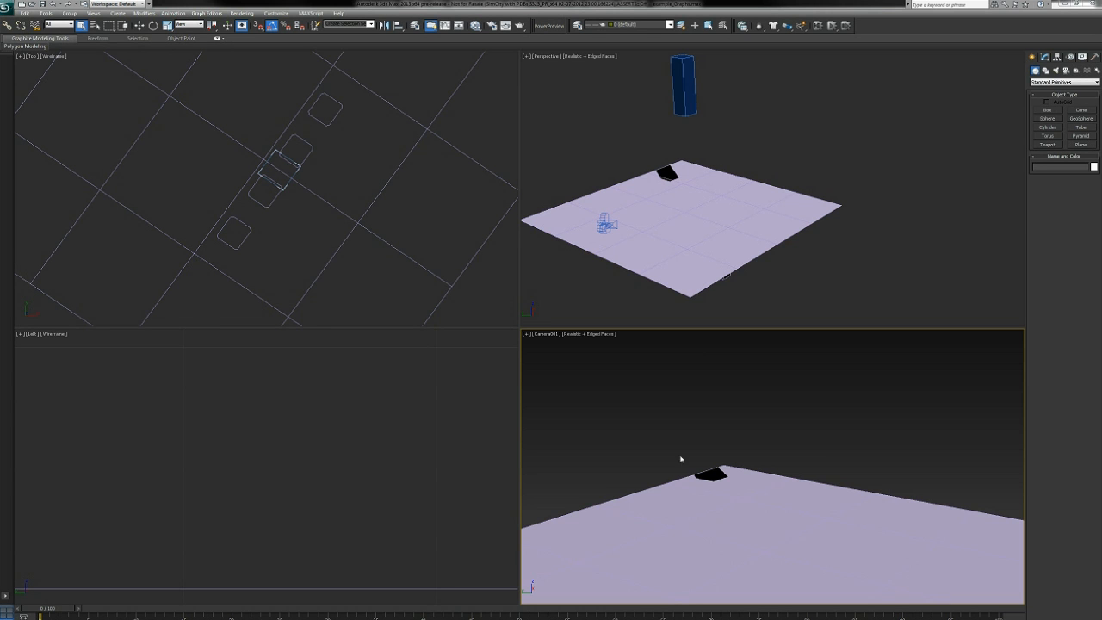
pyautogui.moveTo(657, 430)
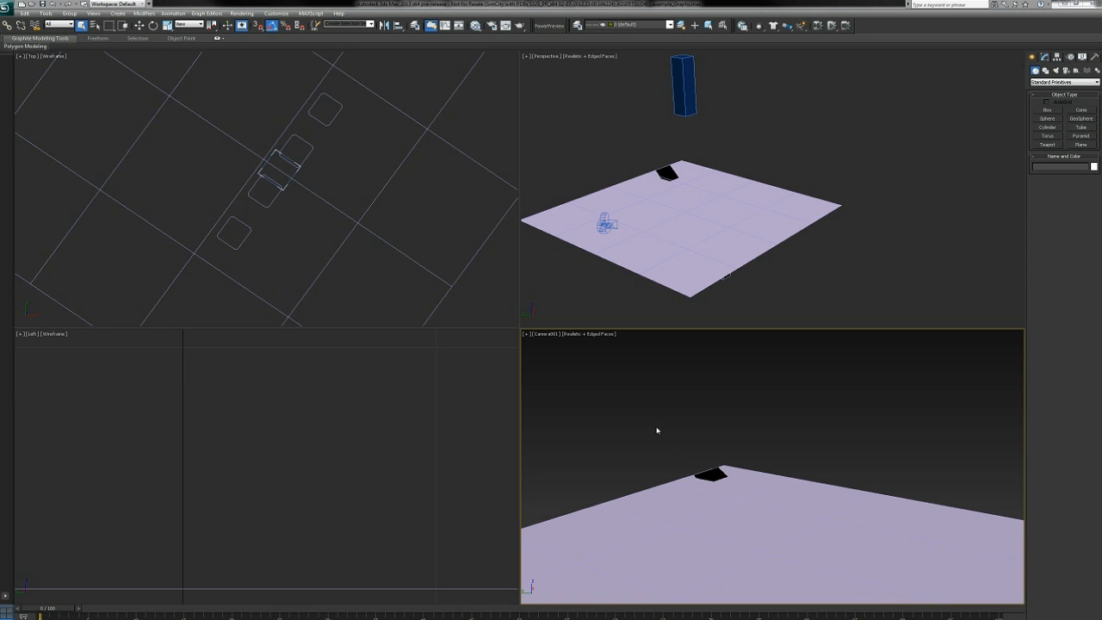
pyautogui.moveTo(661, 428)
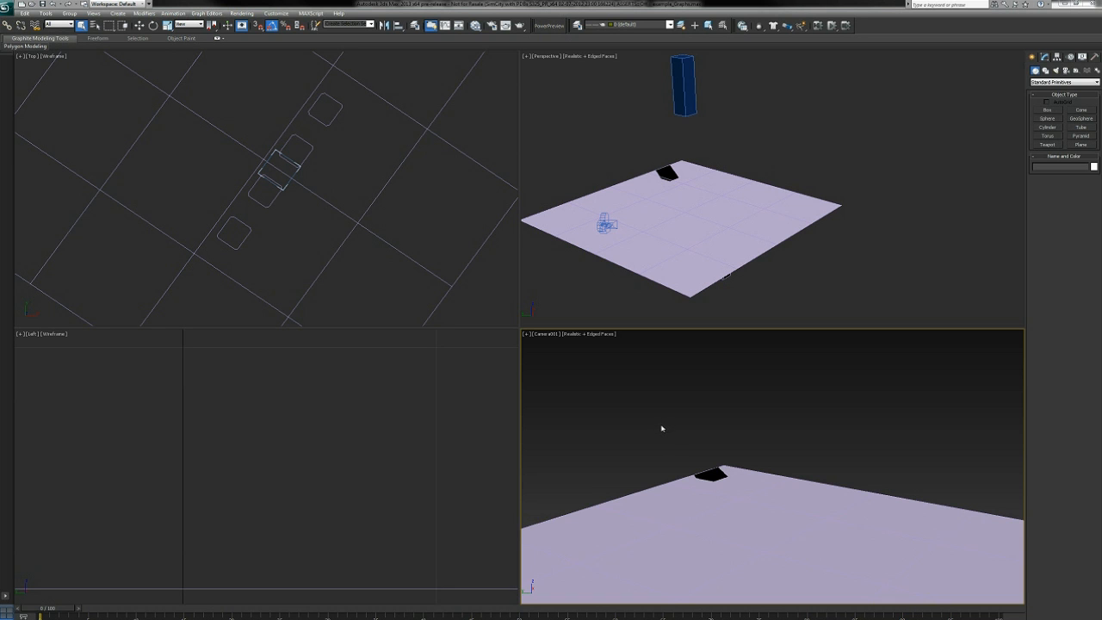
pyautogui.moveTo(668, 422)
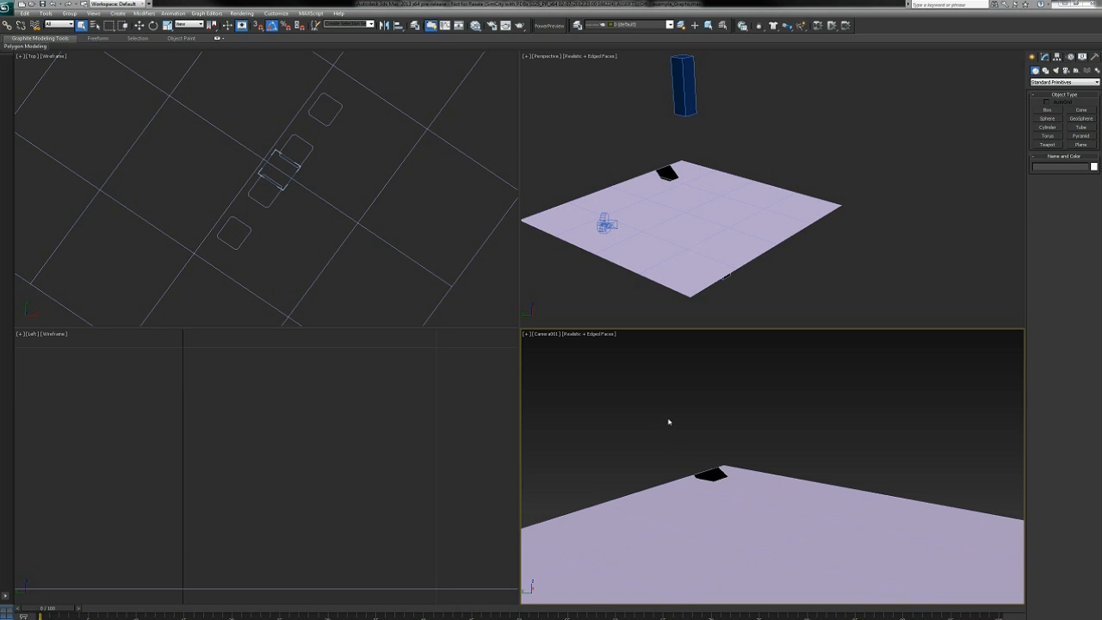
pyautogui.moveTo(670, 221)
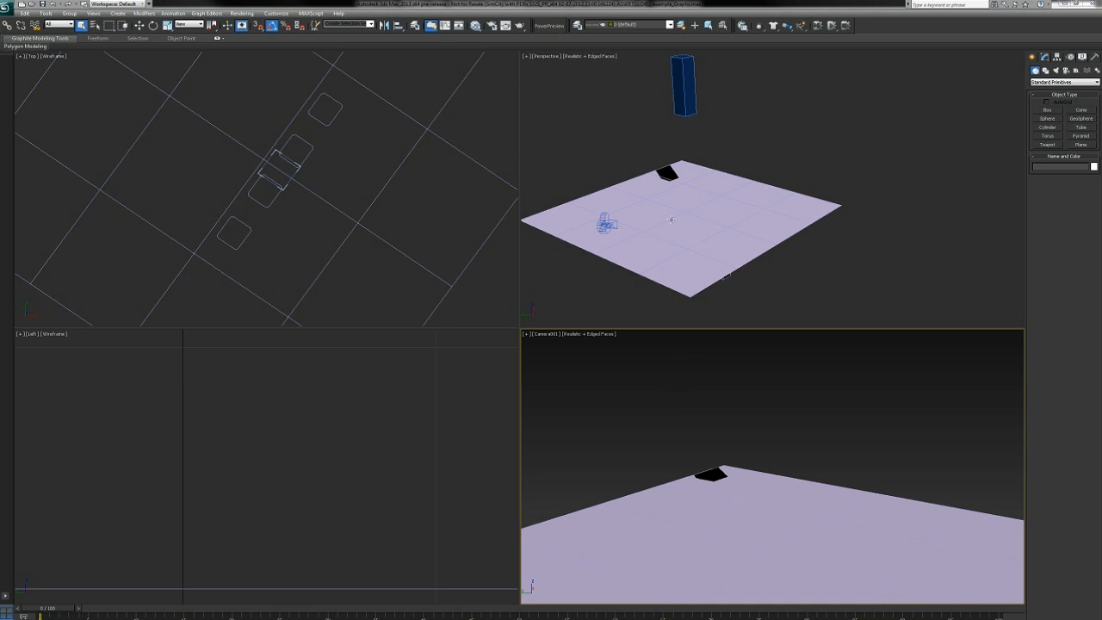
pyautogui.moveTo(821, 249)
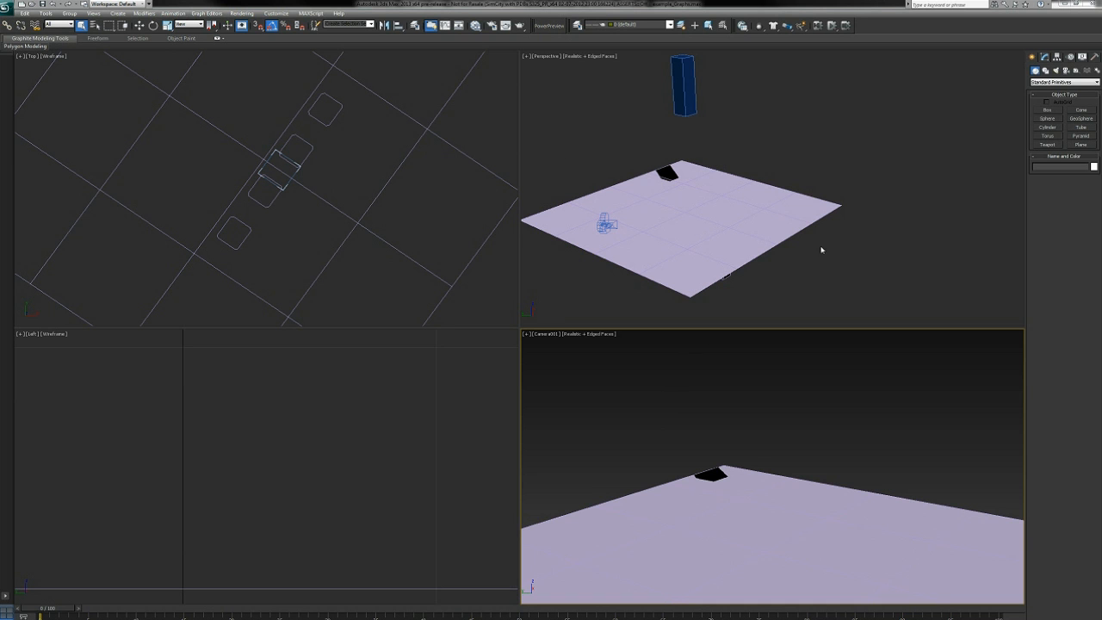
pyautogui.moveTo(748, 190)
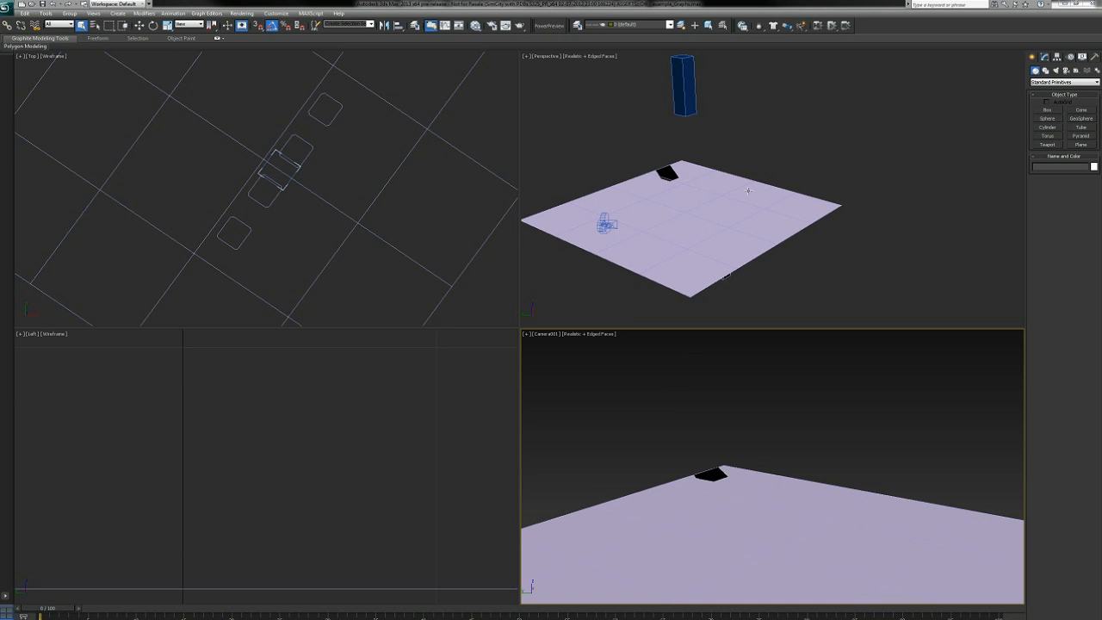
pyautogui.moveTo(742, 161)
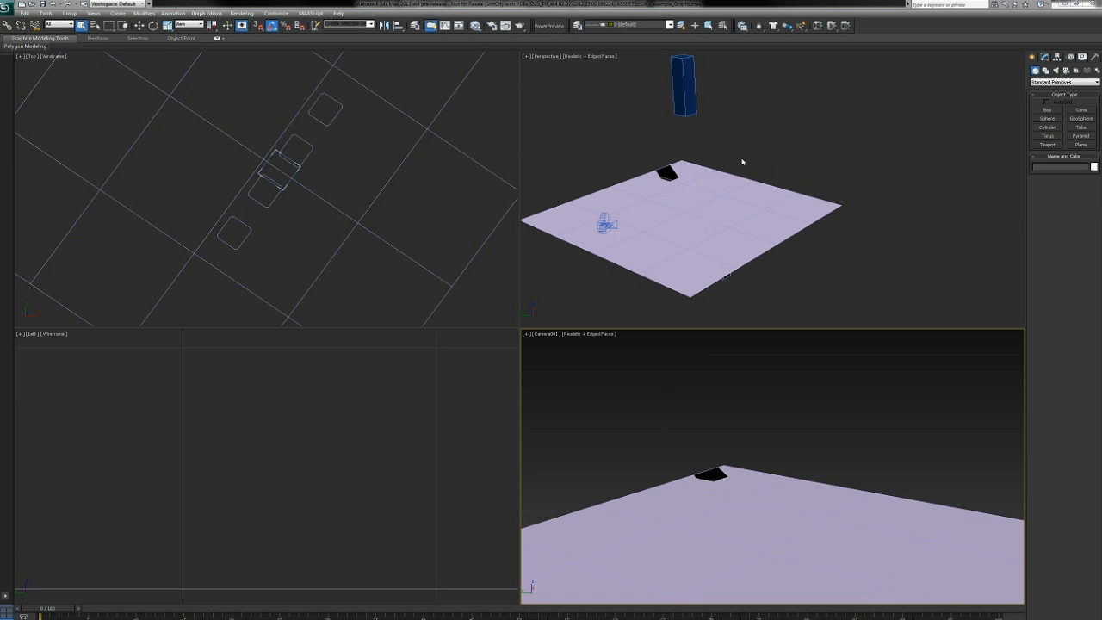
pyautogui.moveTo(718, 290)
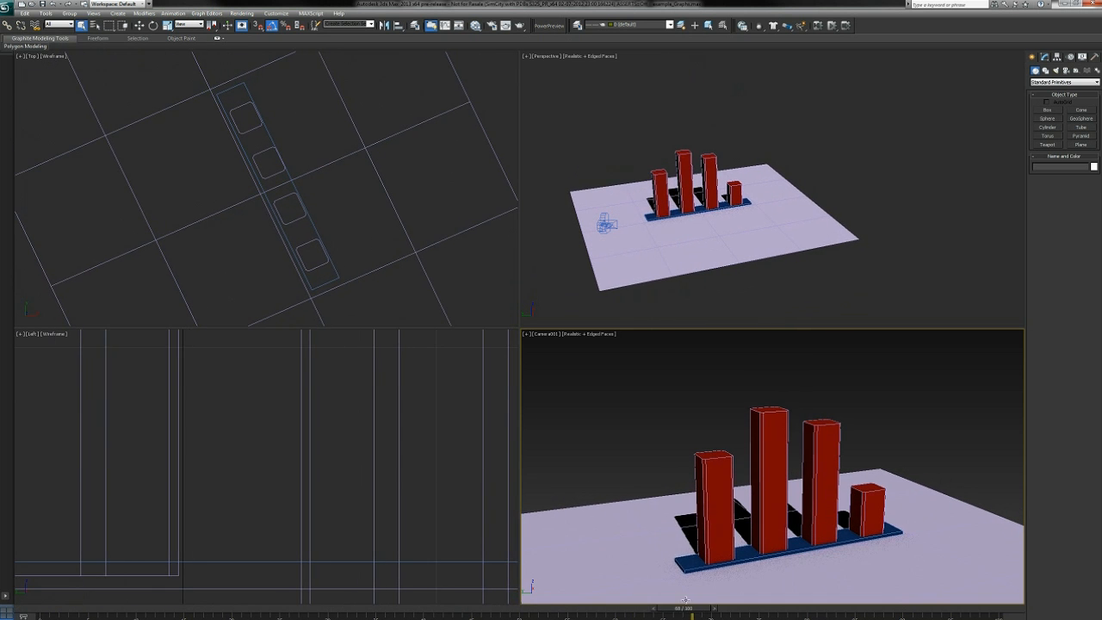
pyautogui.moveTo(658, 422)
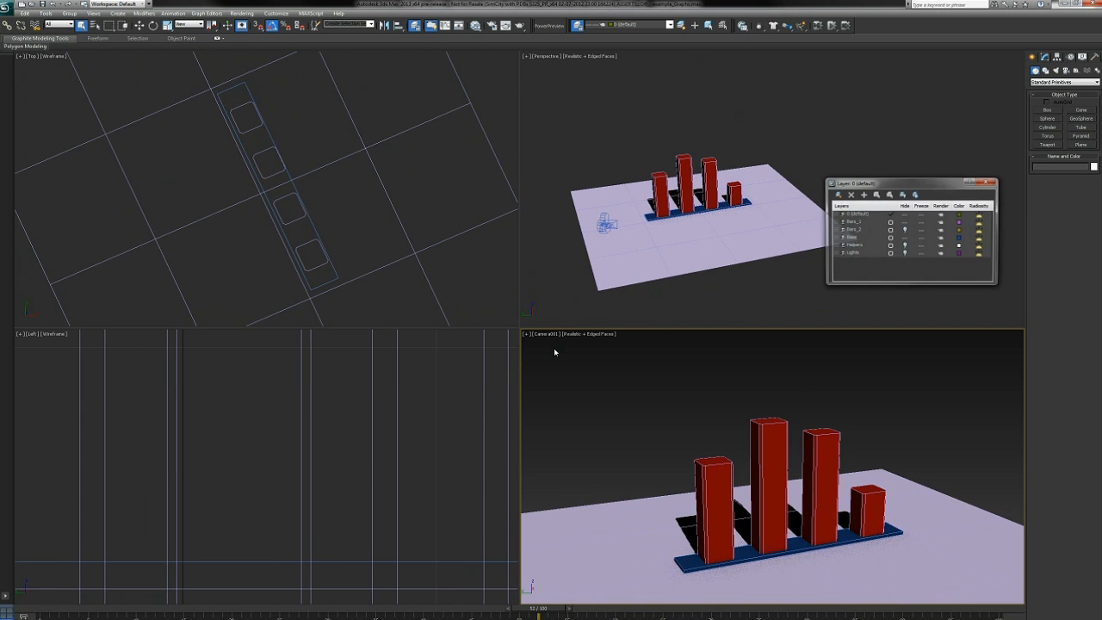
# - Unhide the Helpers layer so the point helpers appear around the bars
pyautogui.click(854, 246)
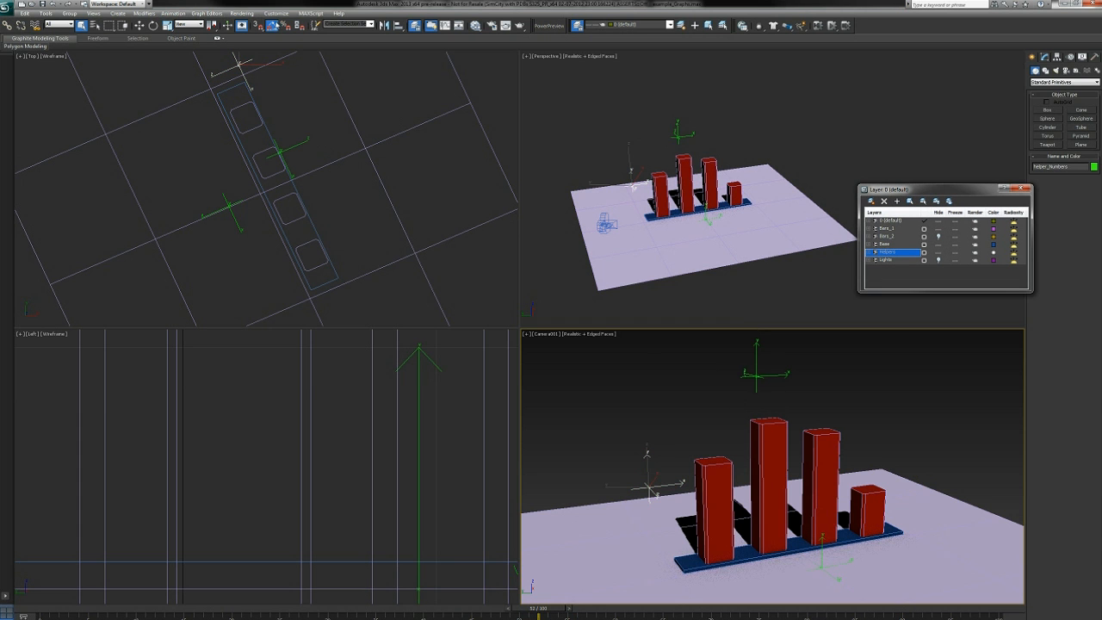
# - In Rendering > State Sets, record the Objects state hiding the bars, showing four node property changes
pyautogui.click(242, 14)
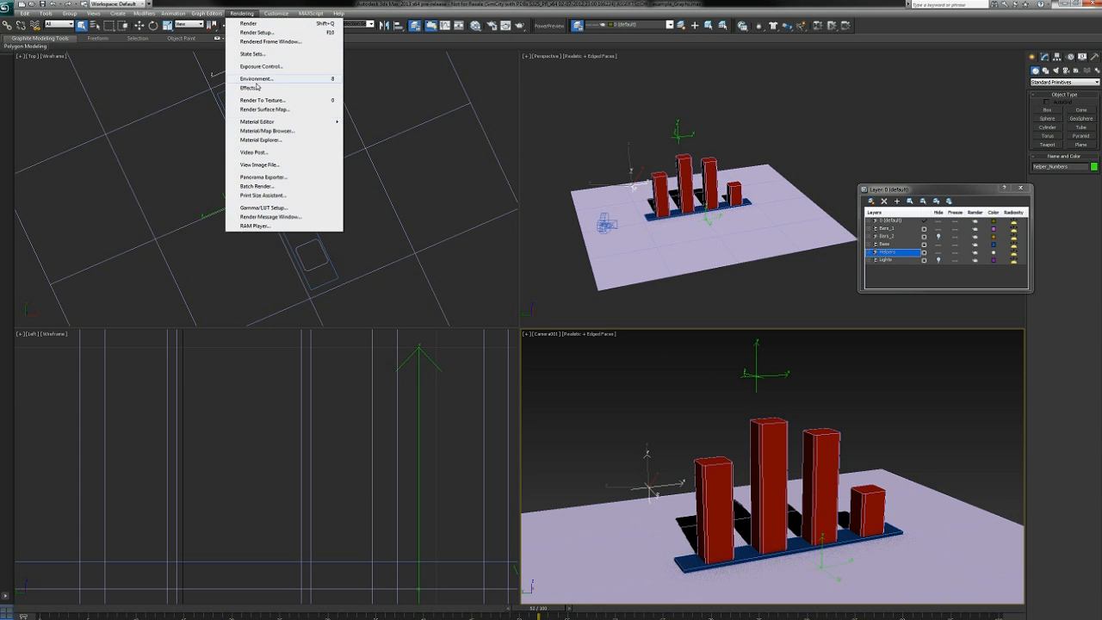
pyautogui.click(252, 54)
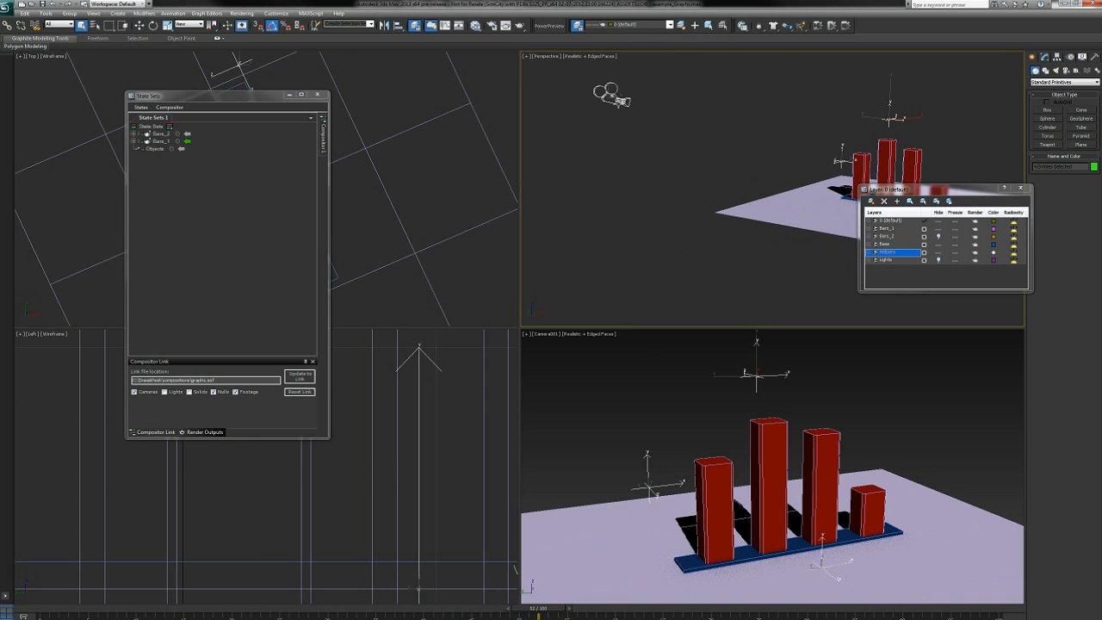
pyautogui.click(171, 149)
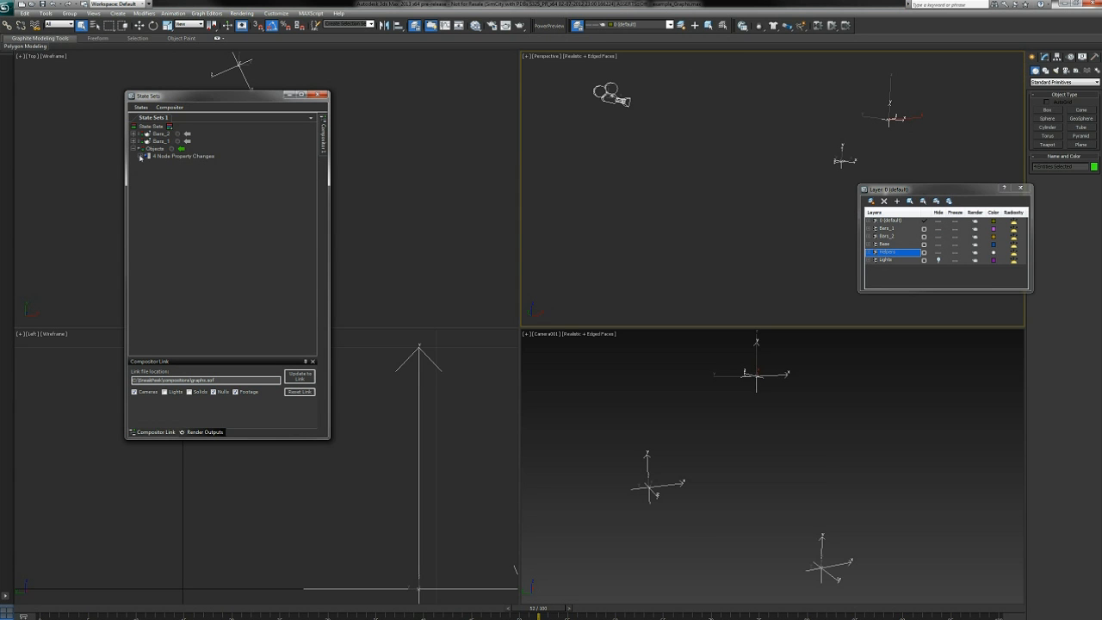
pyautogui.click(142, 156)
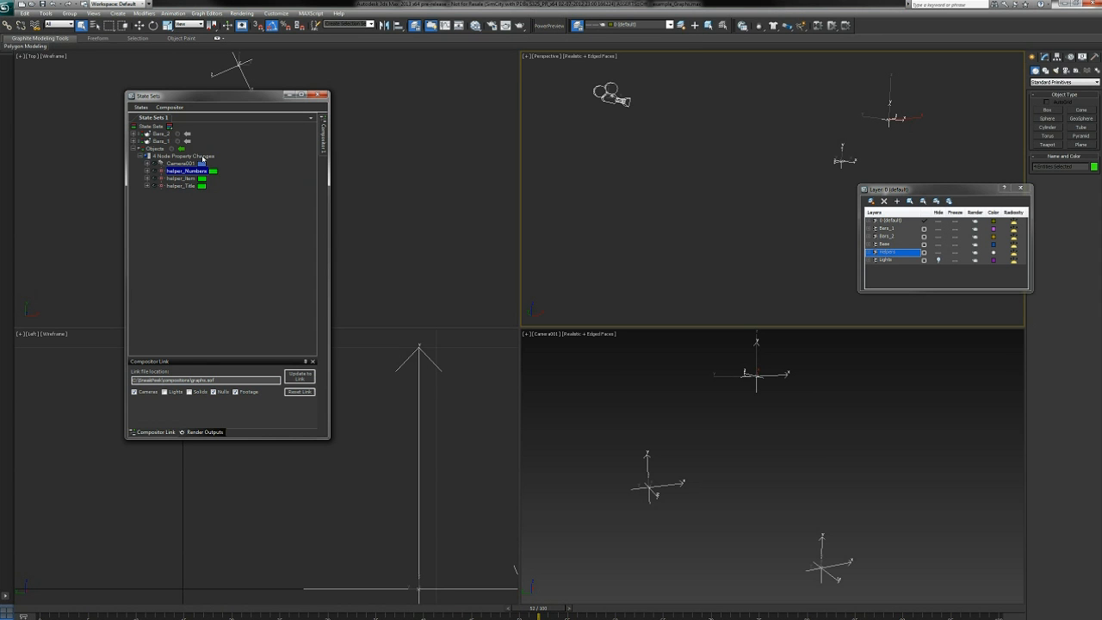
# - Reset the old compositor link and create a new Compositor Link to After Effects
pyautogui.click(299, 391)
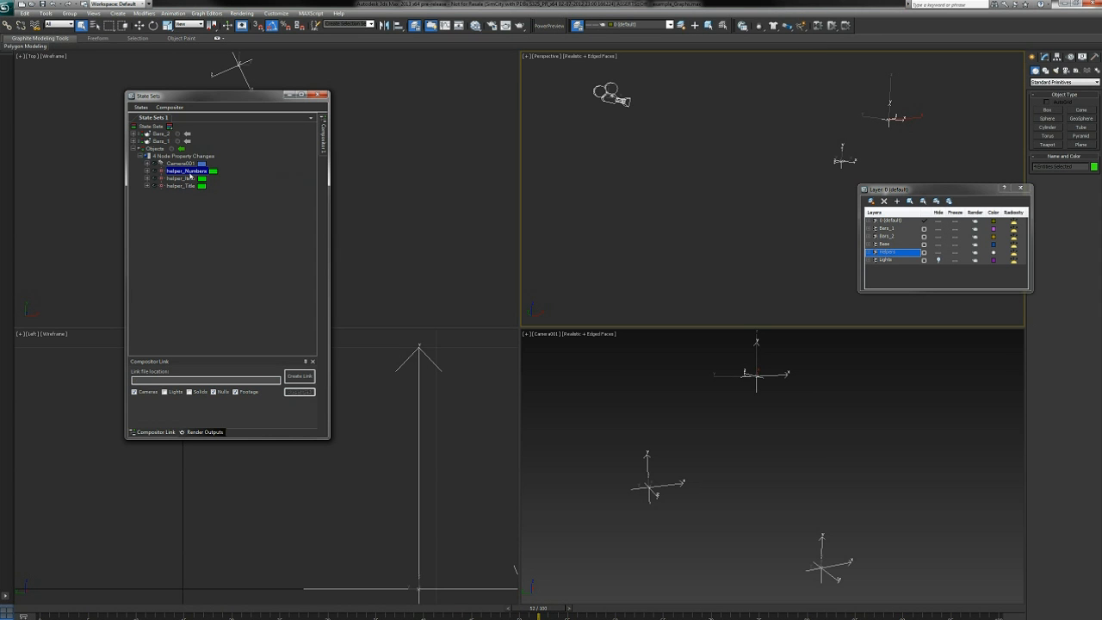
pyautogui.click(183, 156)
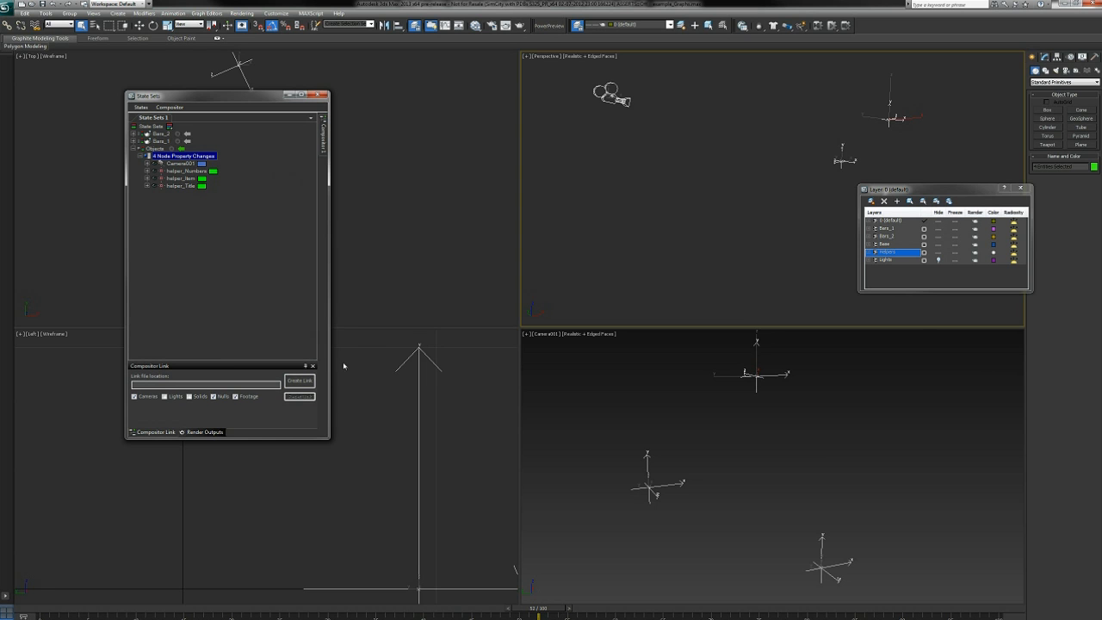
pyautogui.click(170, 106)
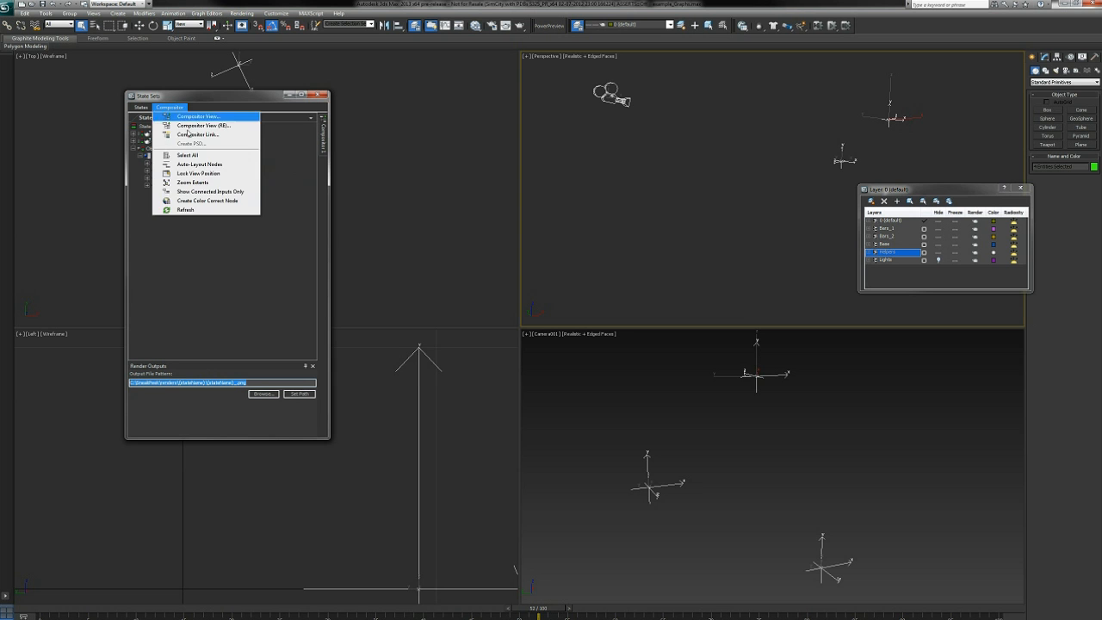
pyautogui.click(197, 134)
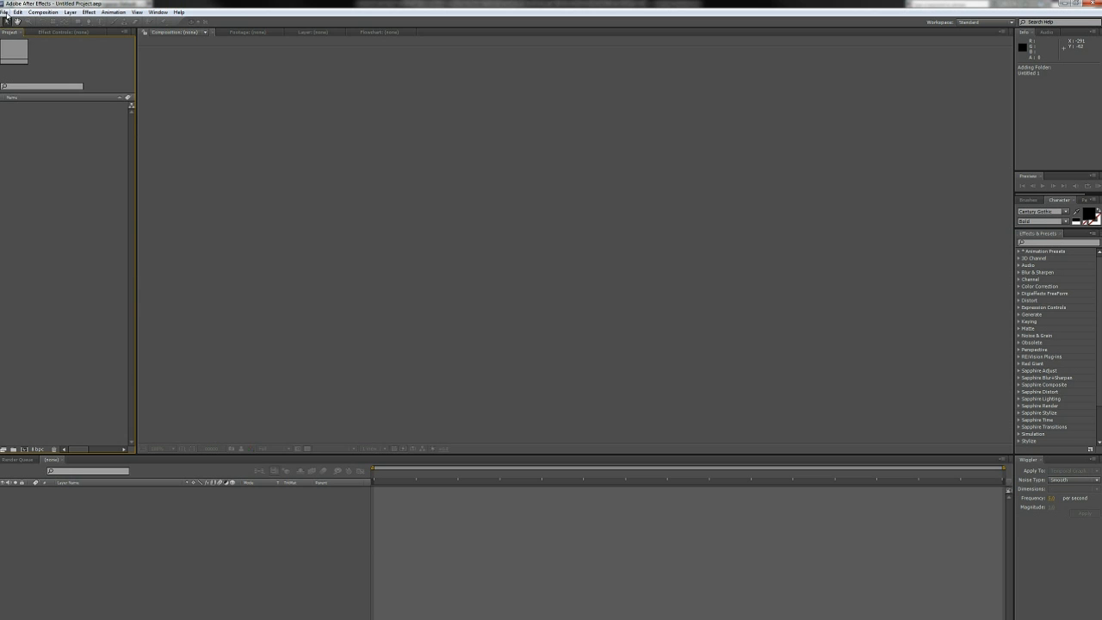
# - Update to link in Compositor Link Settings and open the resulting Autodesk Link composition
pyautogui.click(17, 12)
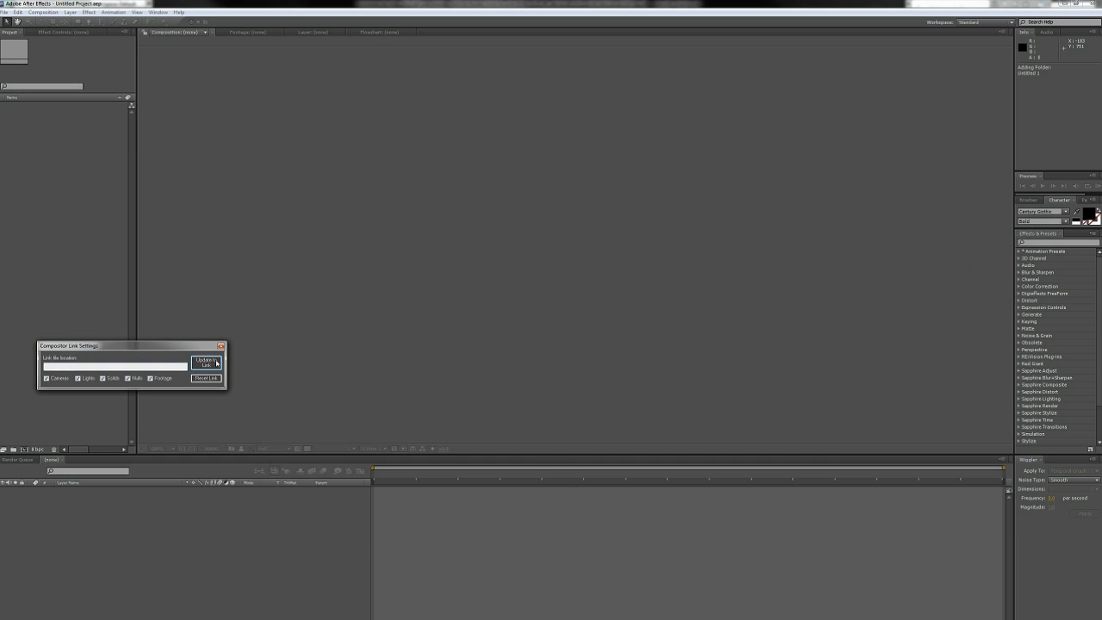
pyautogui.click(206, 362)
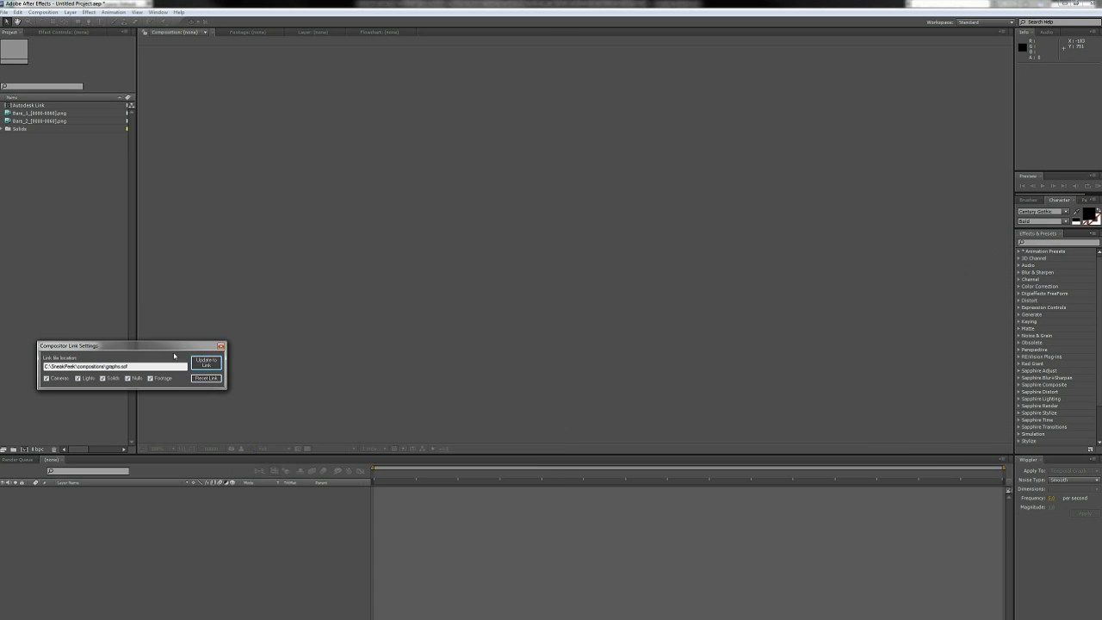
pyautogui.moveTo(129, 345); pyautogui.dragTo(297, 308)
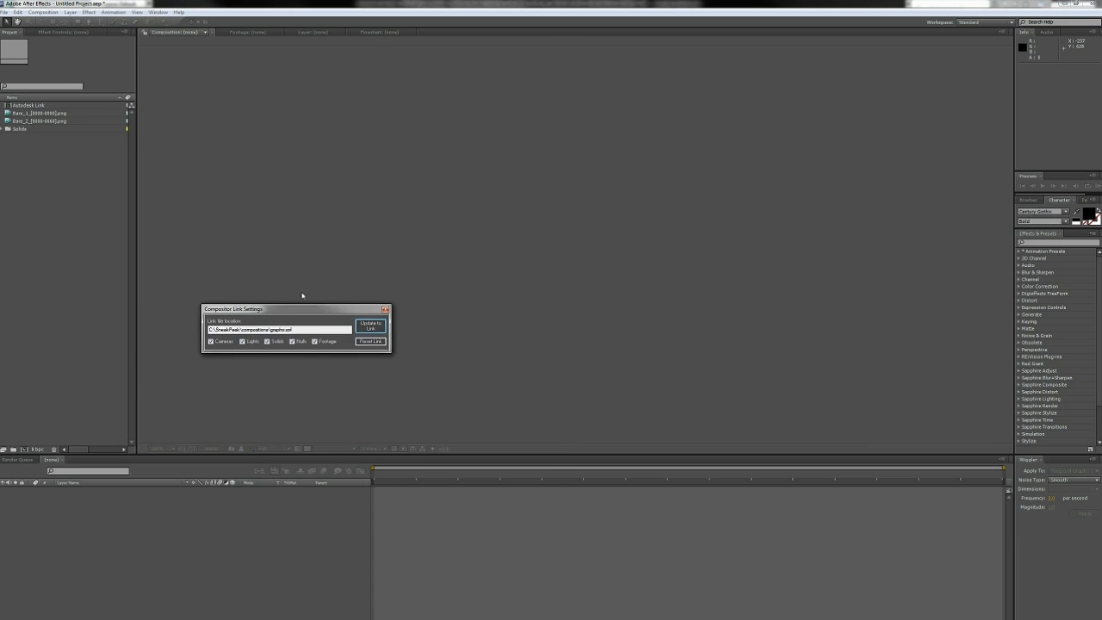
pyautogui.click(370, 325)
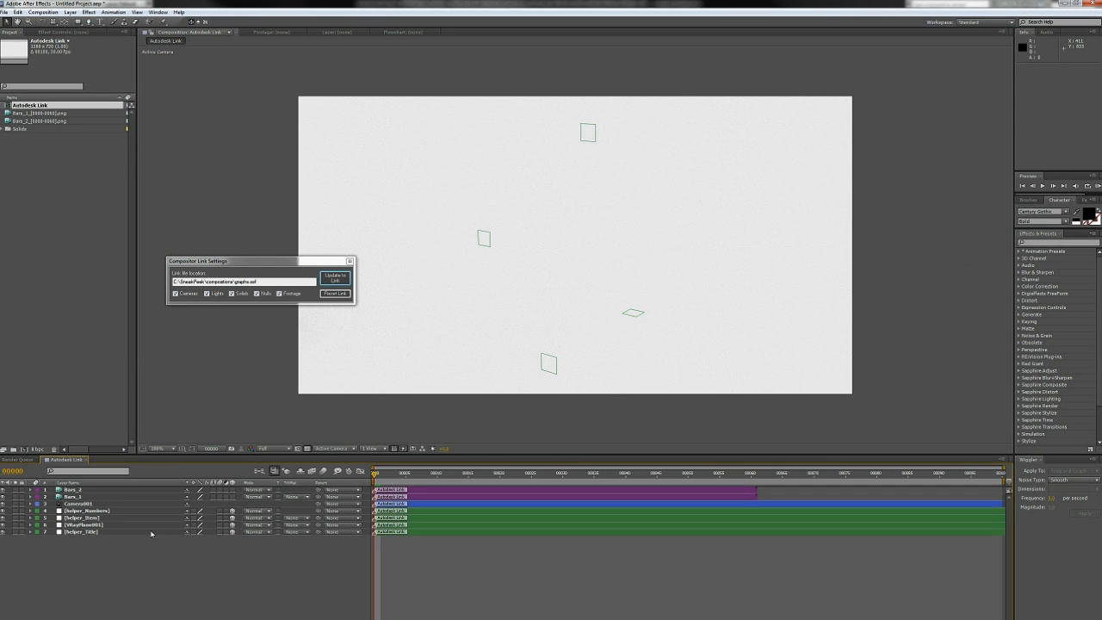
# - Inspect the VRayPlane001 layer, preview the linked bar chart render and close the link settings
pyautogui.click(82, 511)
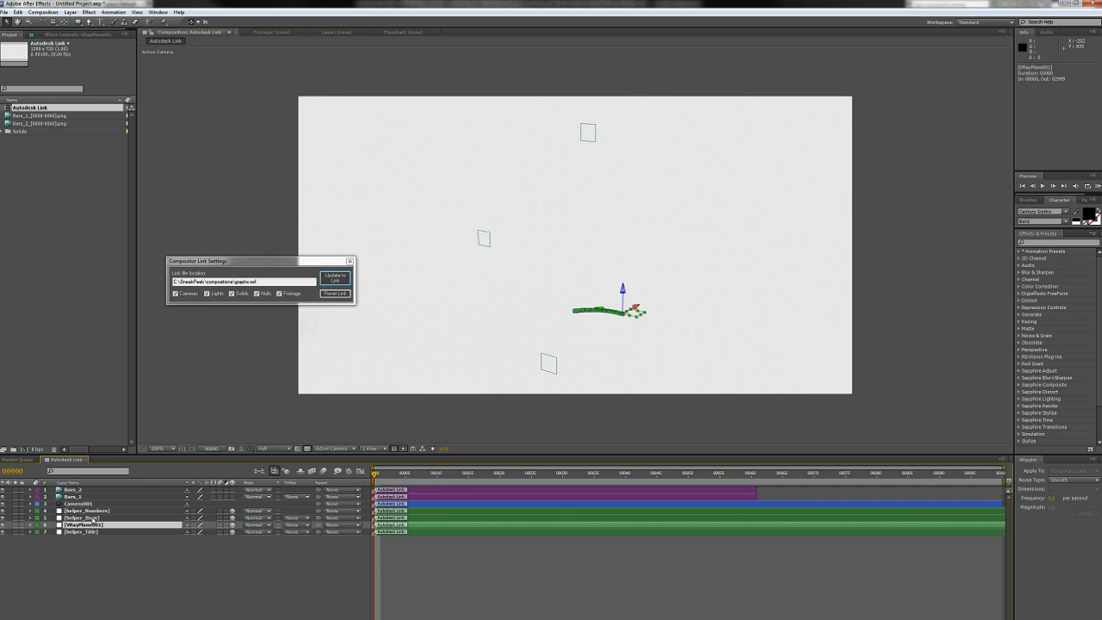
pyautogui.click(30, 525)
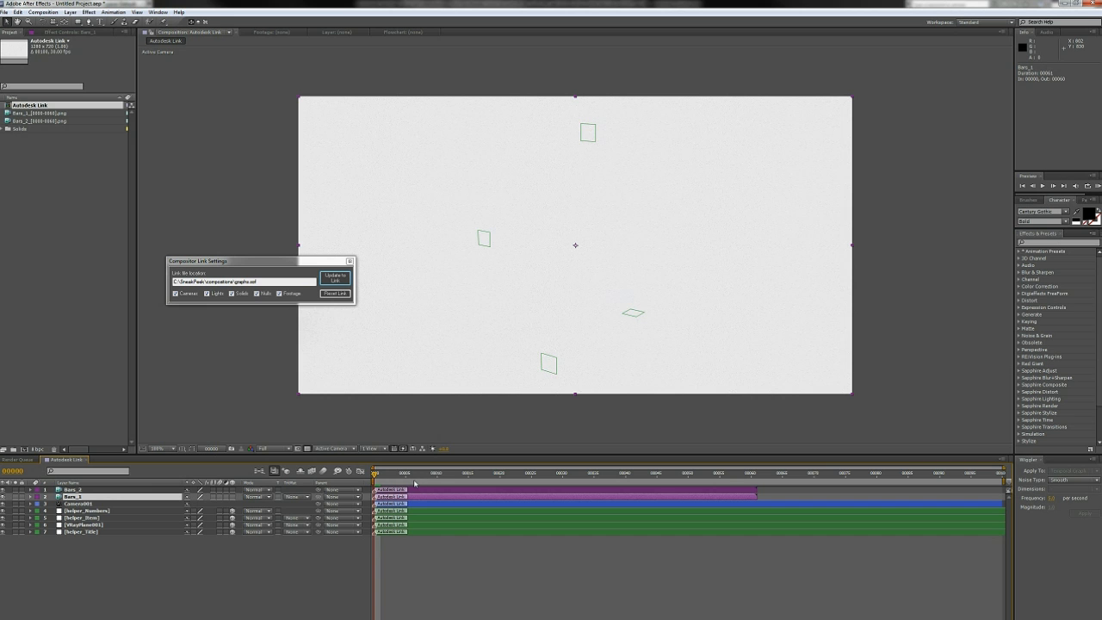
pyautogui.click(586, 473)
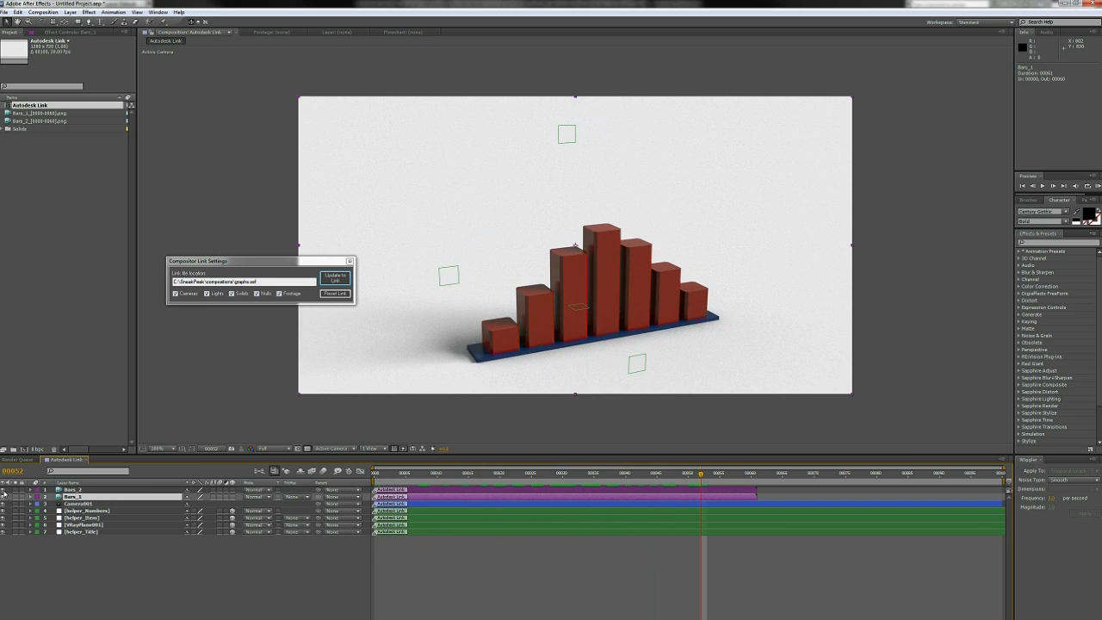
pyautogui.click(637, 472)
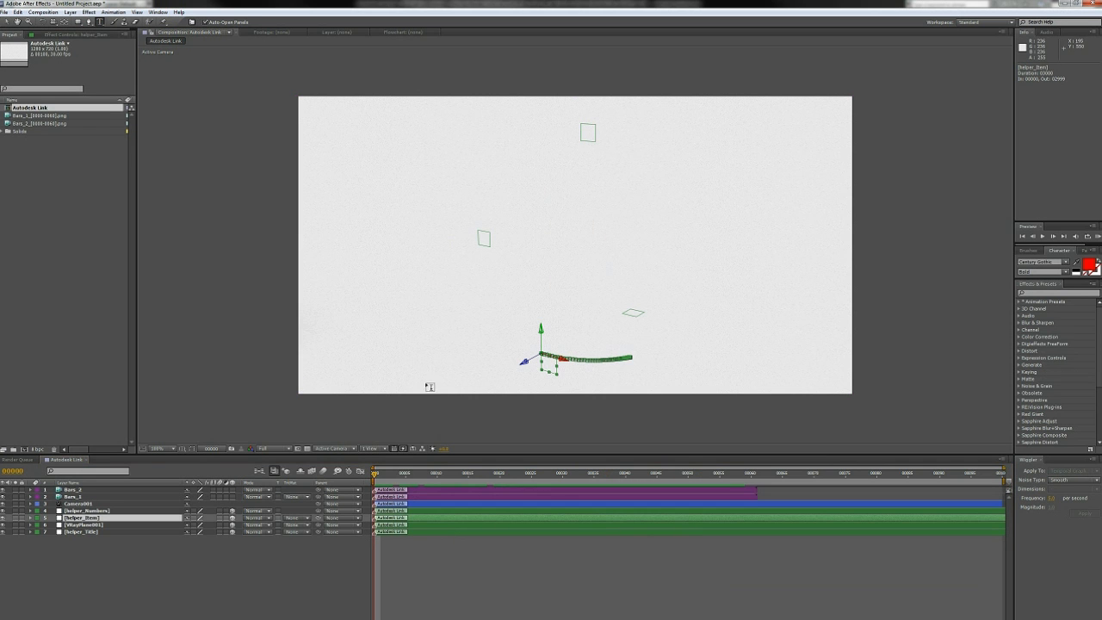
# - Create a red text layer reading 'text' at lower left and select helper_Numbers
pyautogui.click(442, 364)
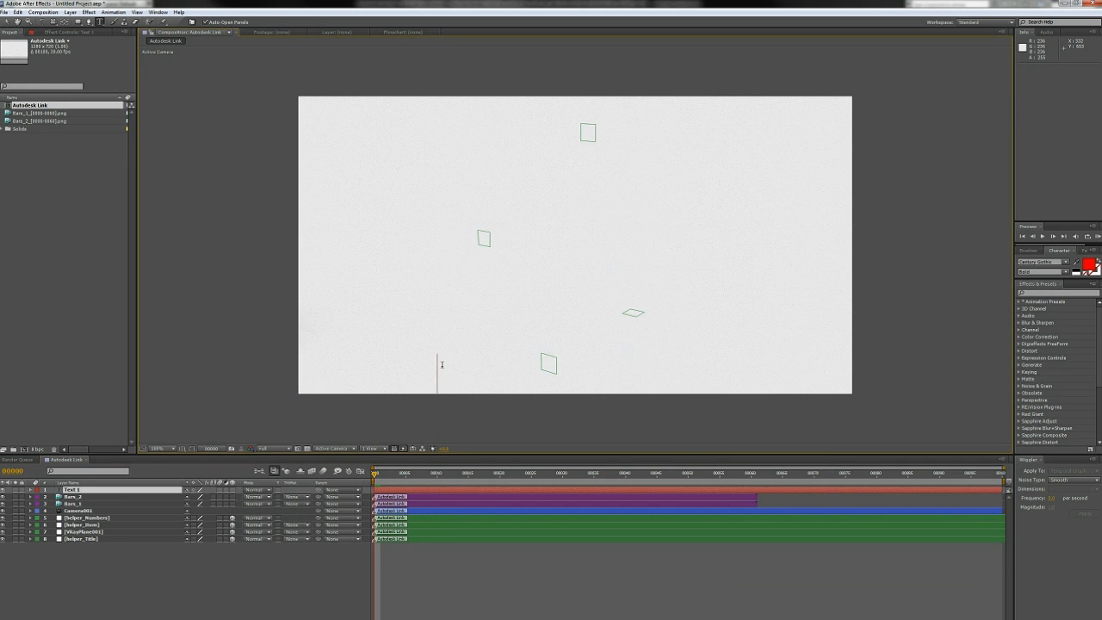
pyautogui.write('text')
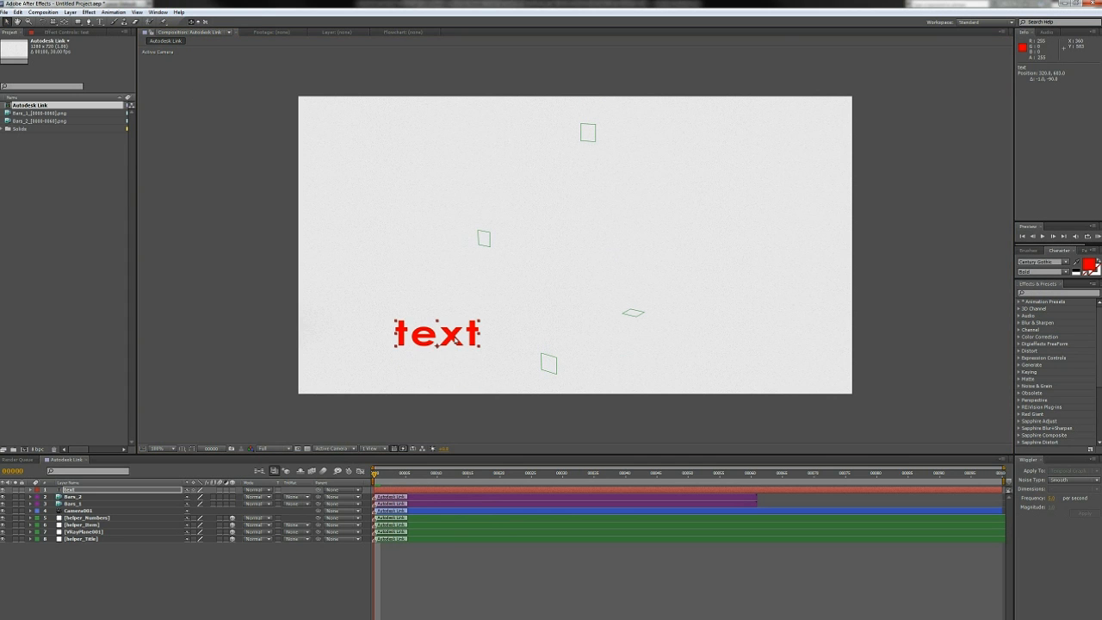
pyautogui.click(87, 517)
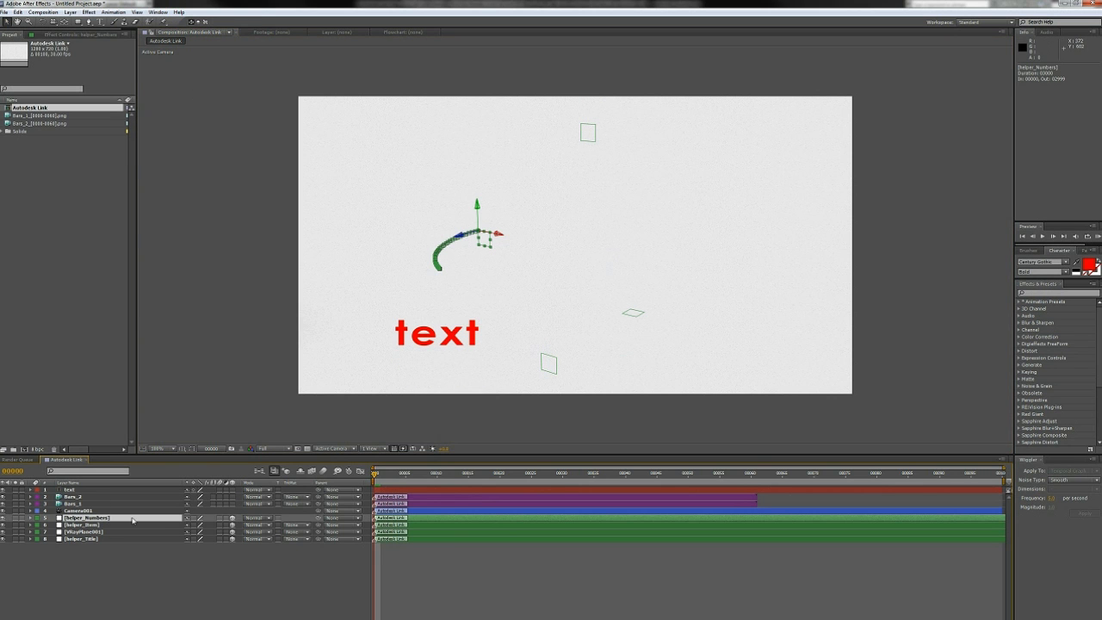
# - Rotate the text, parent it to helper_Numbers, preview it, then load graphs_Complete
pyautogui.click(23, 517)
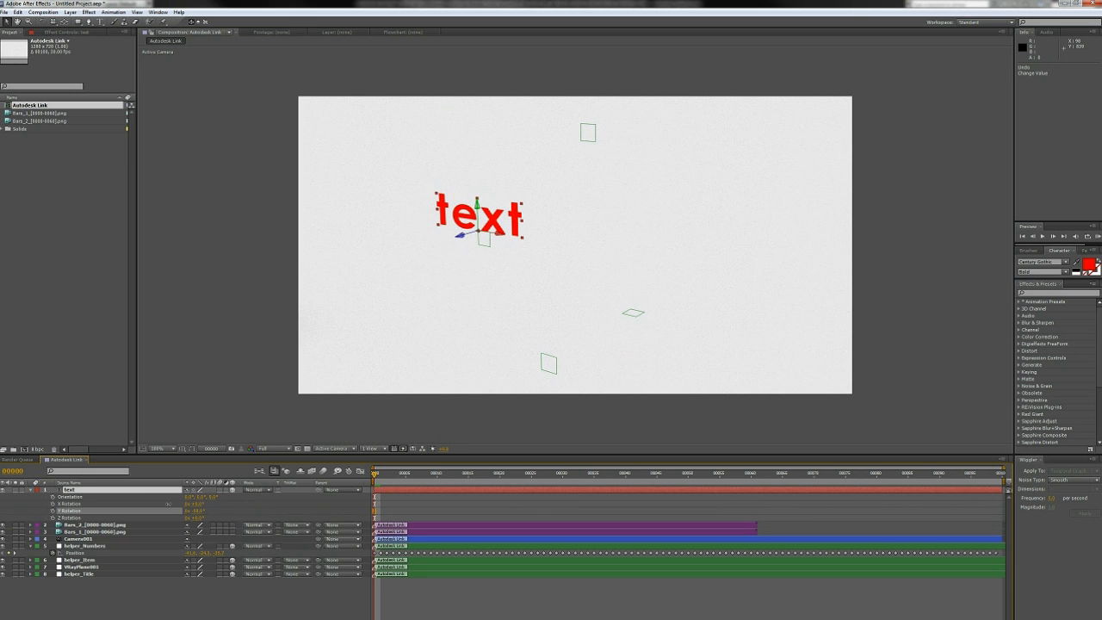
pyautogui.click(575, 473)
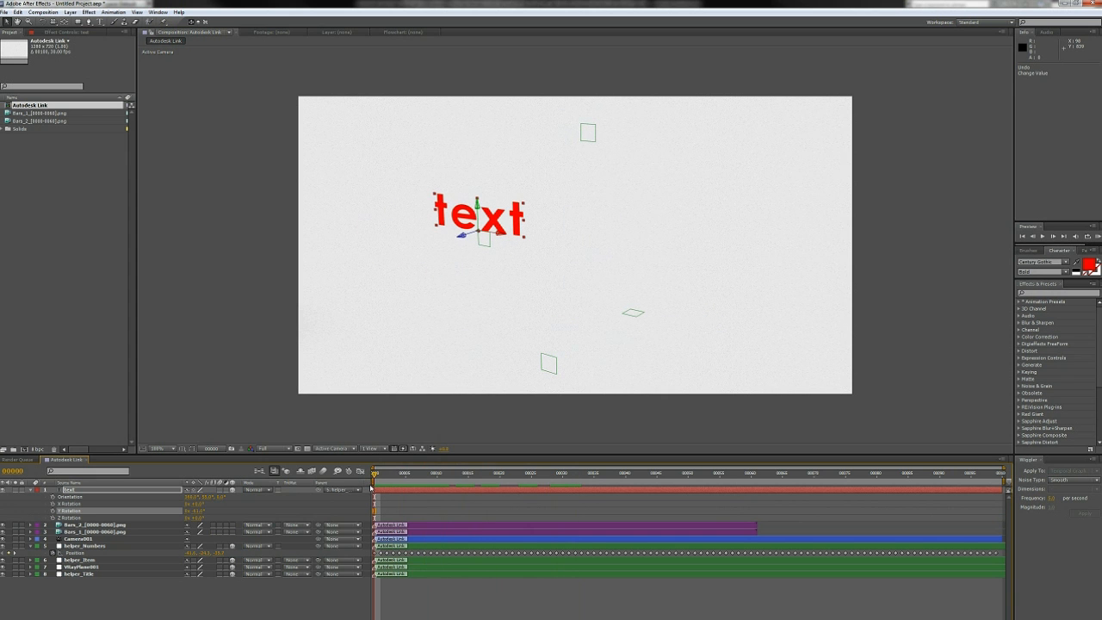
pyautogui.click(489, 471)
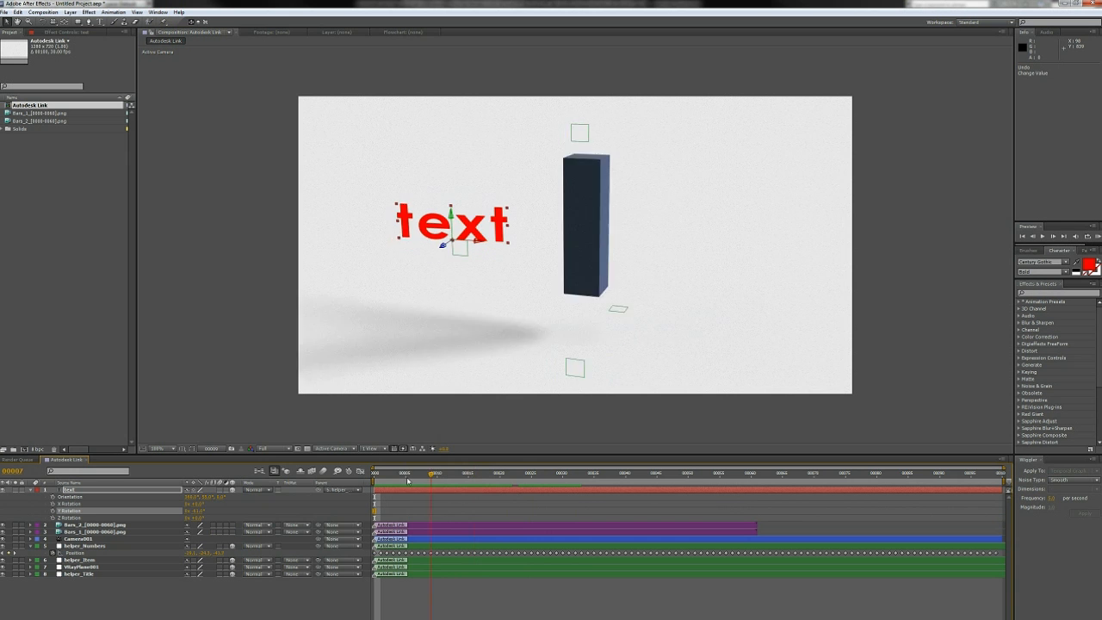
pyautogui.click(492, 473)
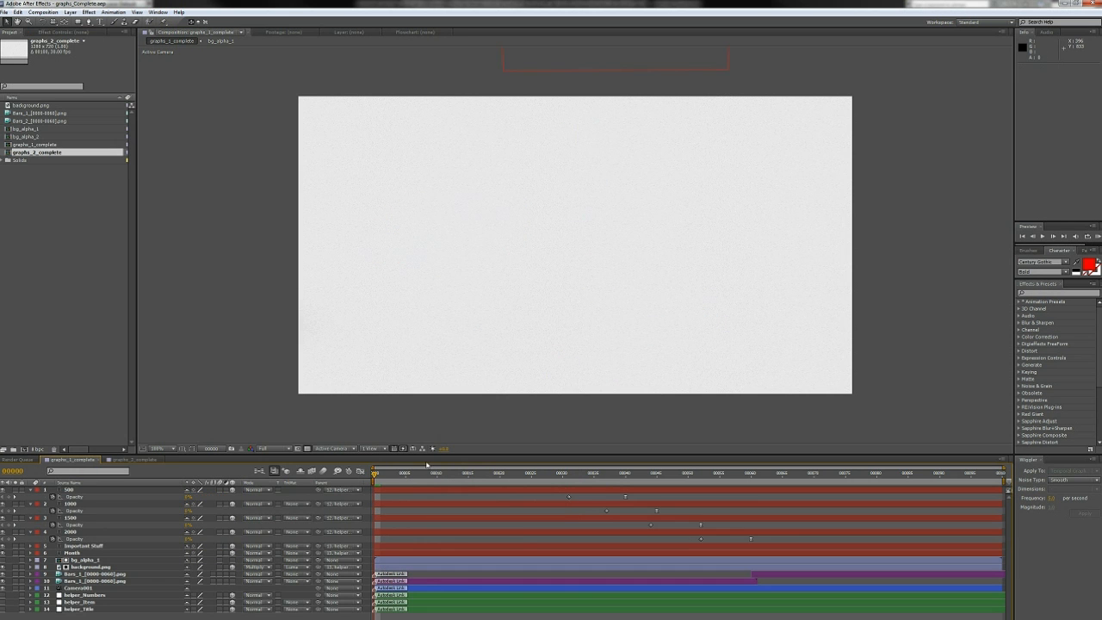
# - Scrub graphs_1_complete to review the Important Stuff chart, then switch to graphs_2_complete
pyautogui.click(519, 473)
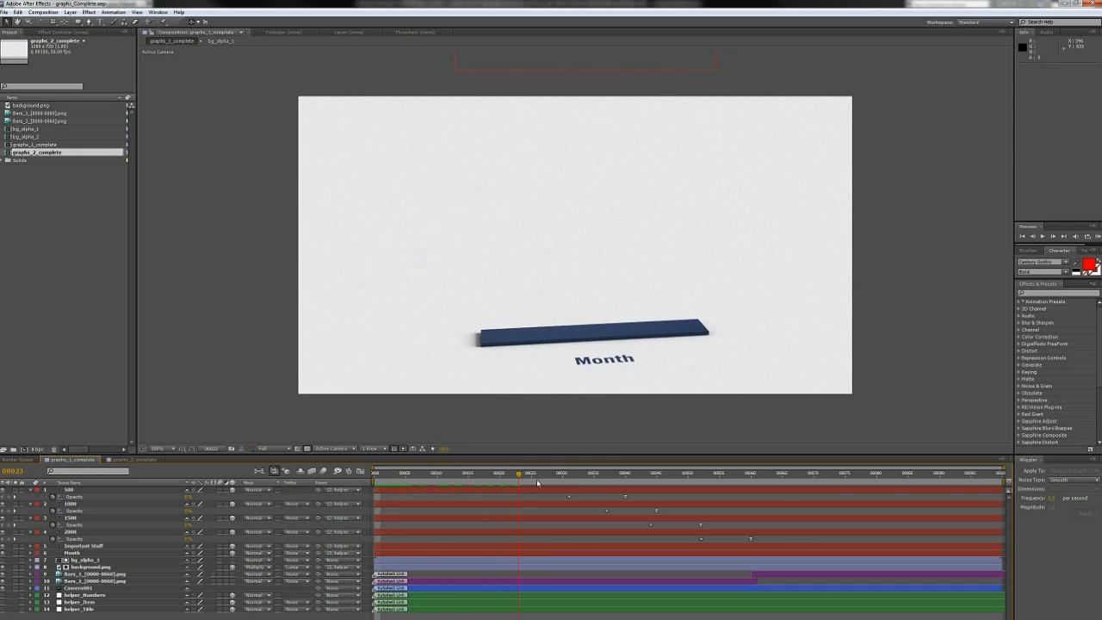
pyautogui.click(686, 473)
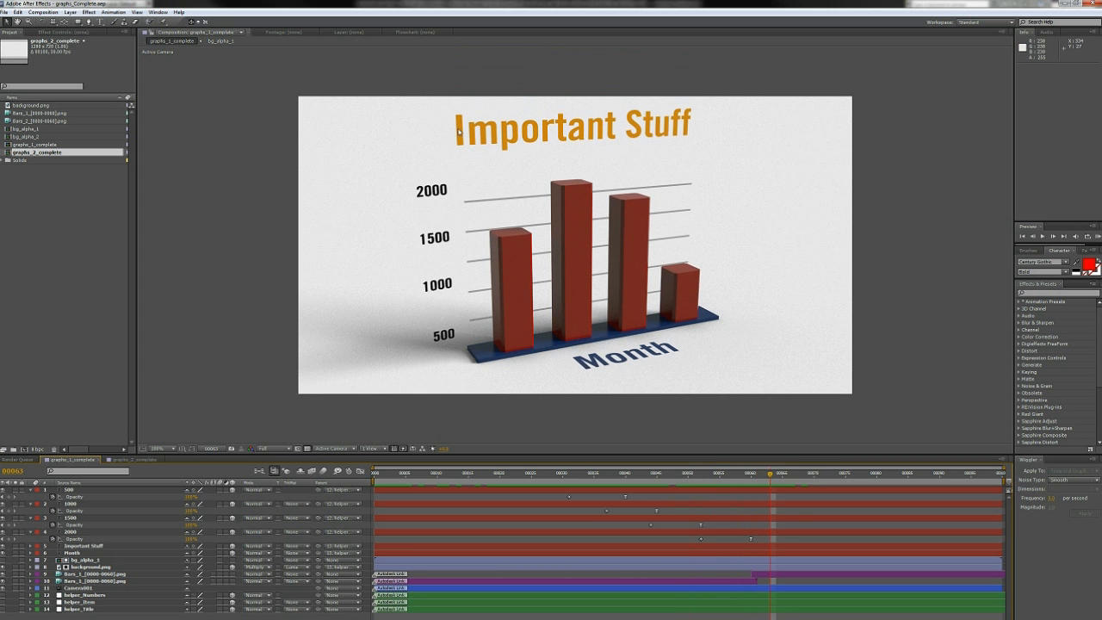
pyautogui.click(684, 472)
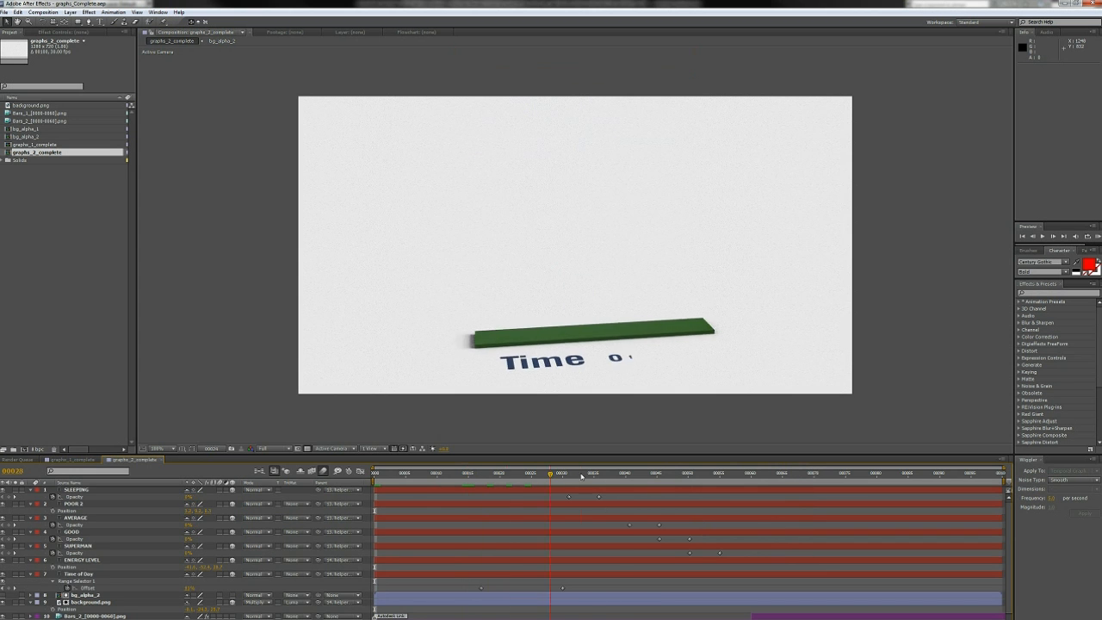
pyautogui.click(655, 472)
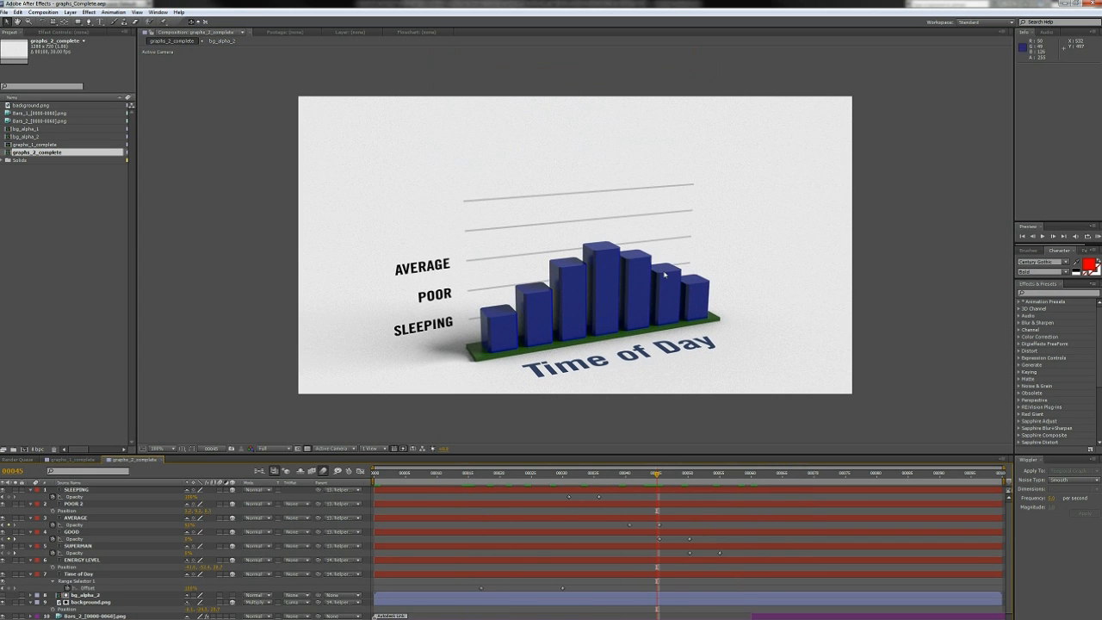
pyautogui.click(676, 472)
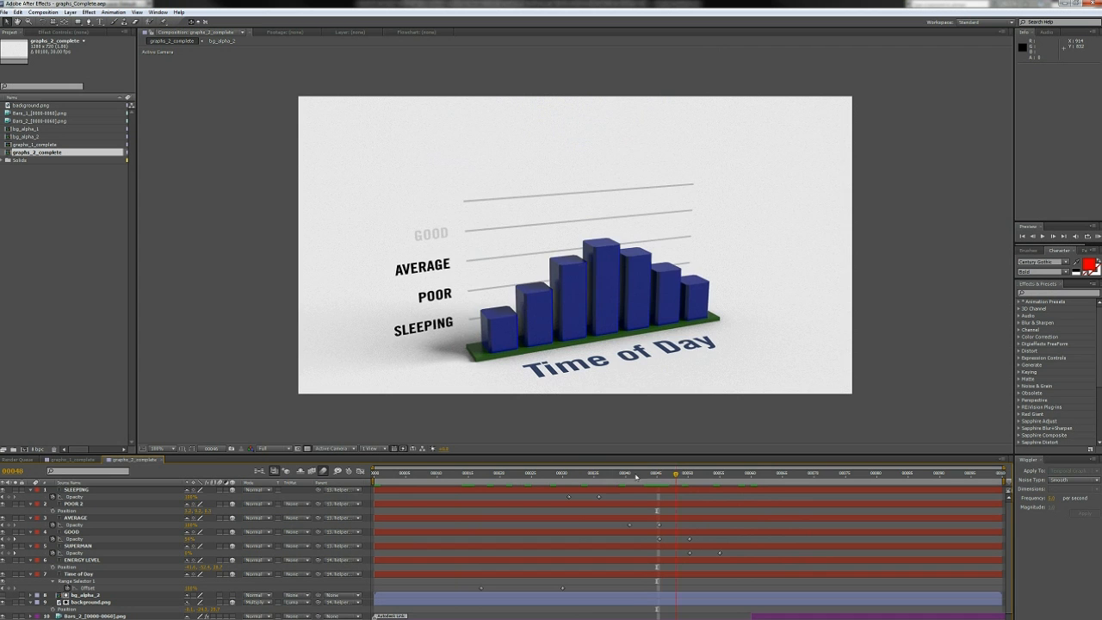
pyautogui.click(705, 473)
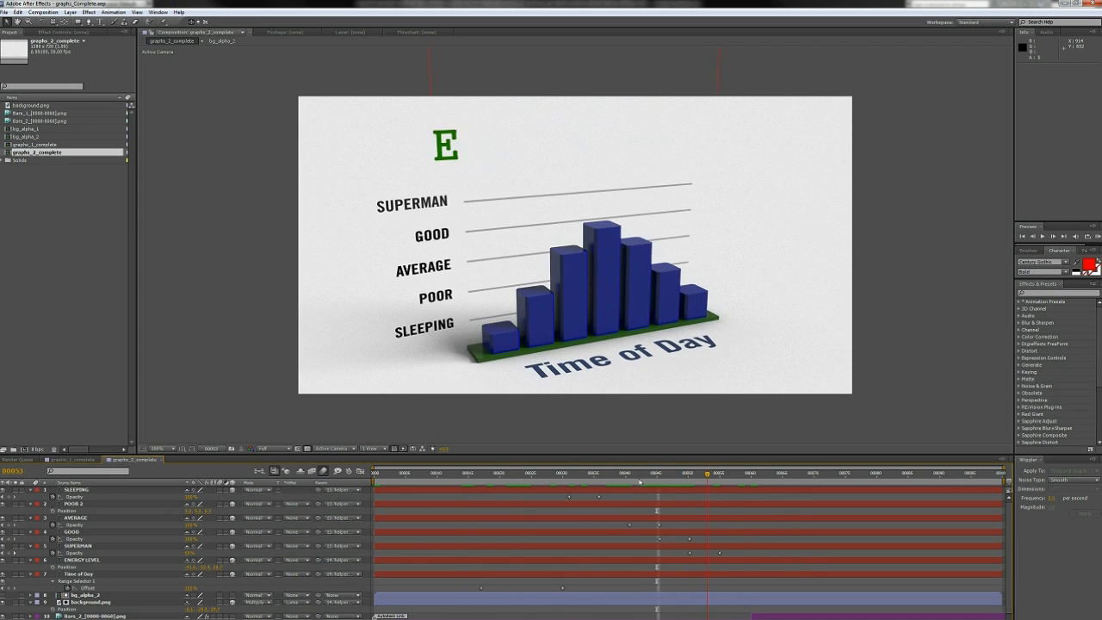
pyautogui.click(551, 472)
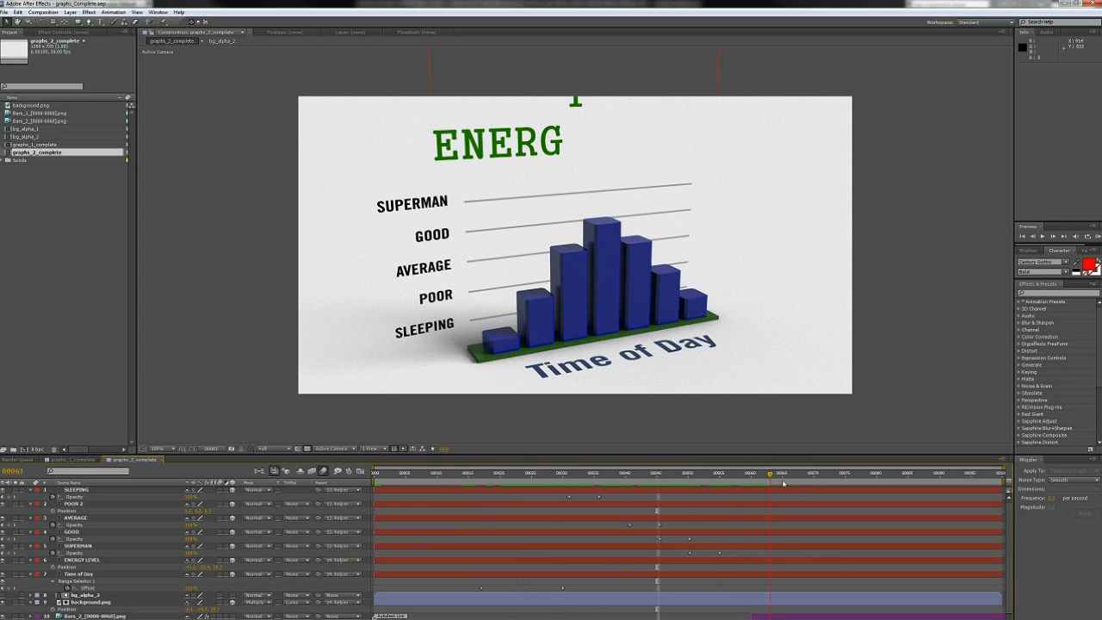
pyautogui.click(827, 473)
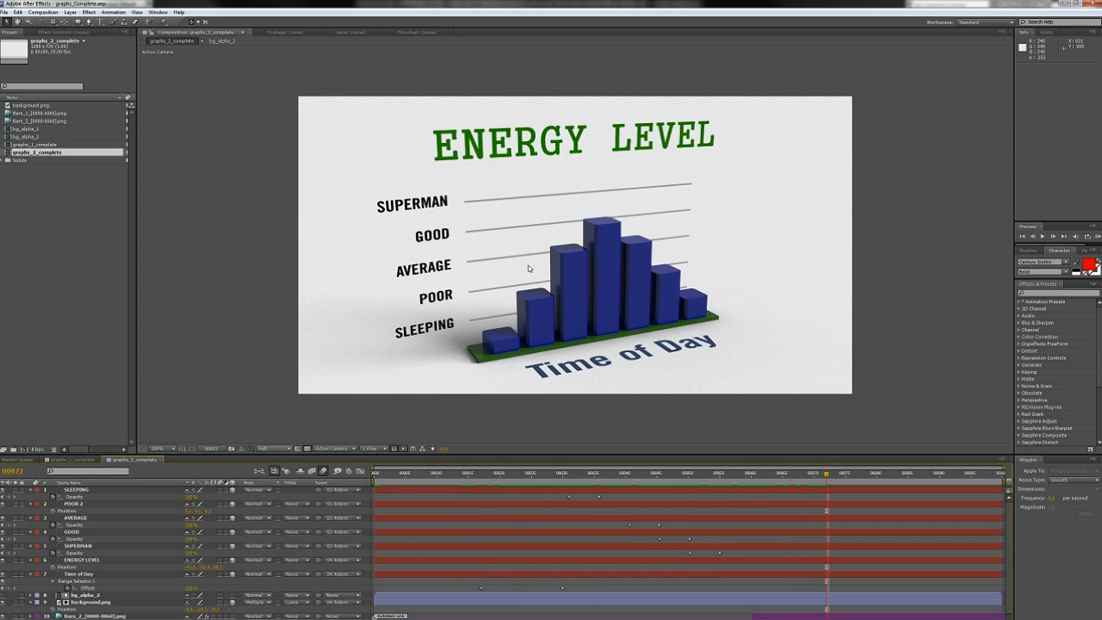
pyautogui.click(503, 472)
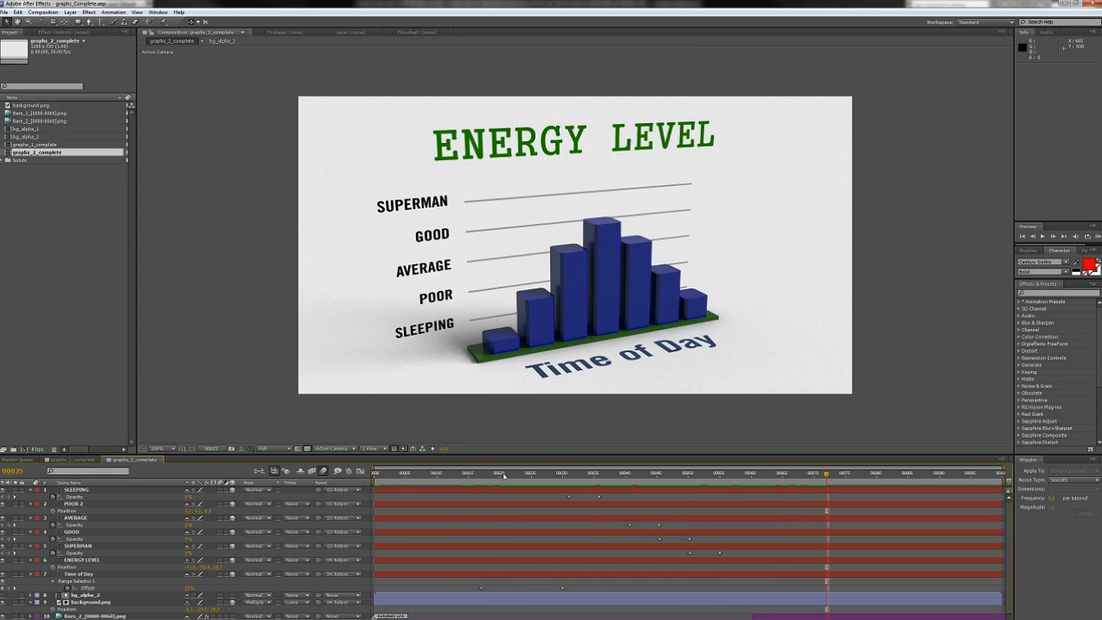
pyautogui.click(762, 472)
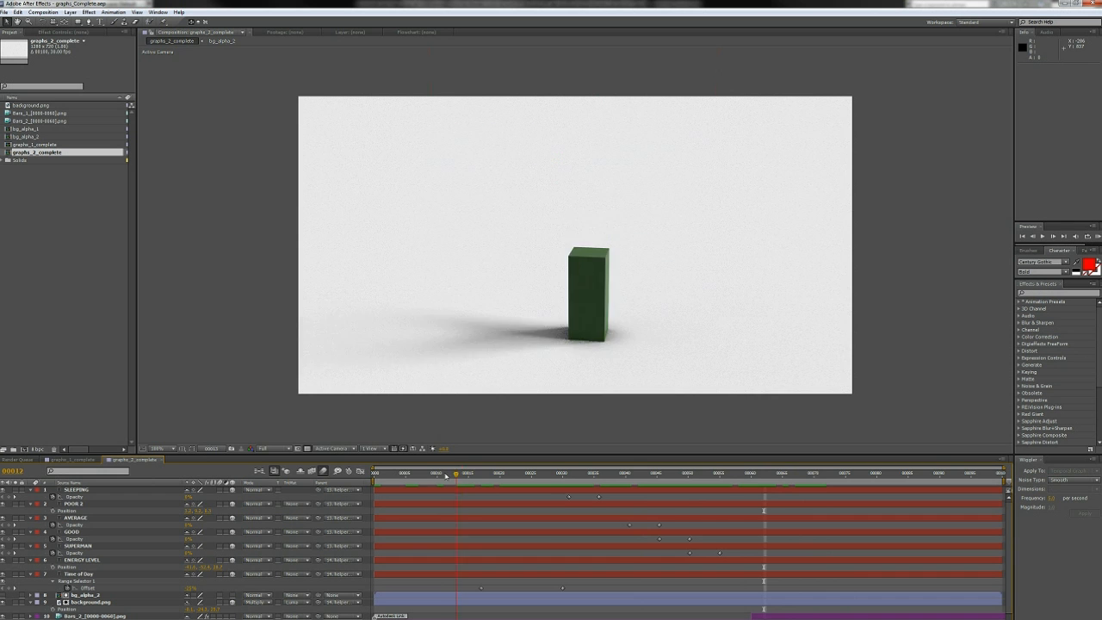
pyautogui.click(732, 473)
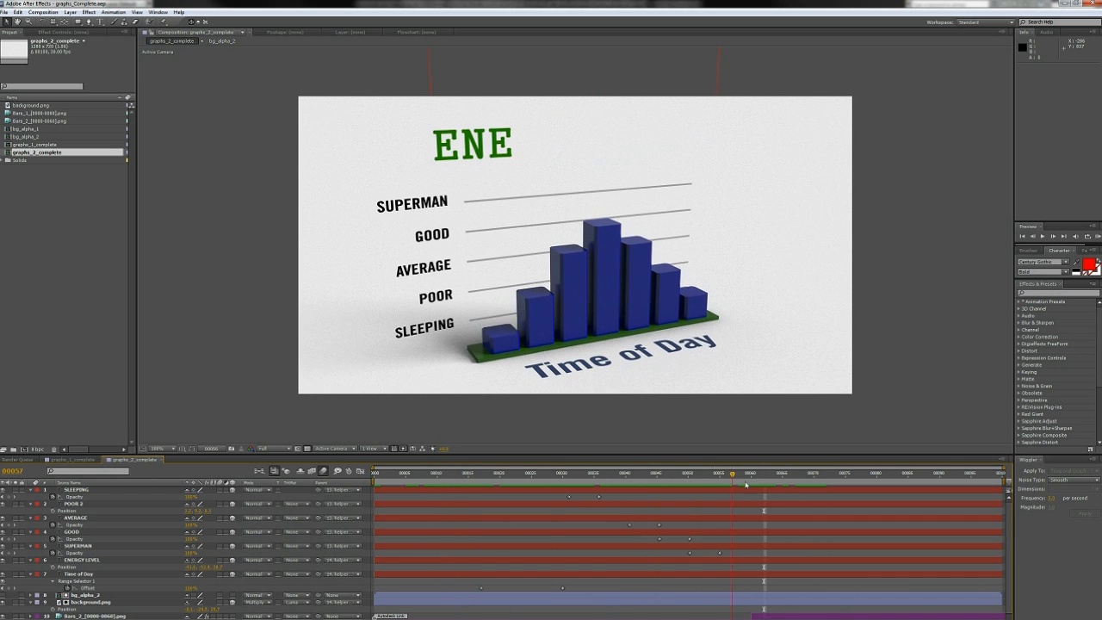
pyautogui.click(743, 473)
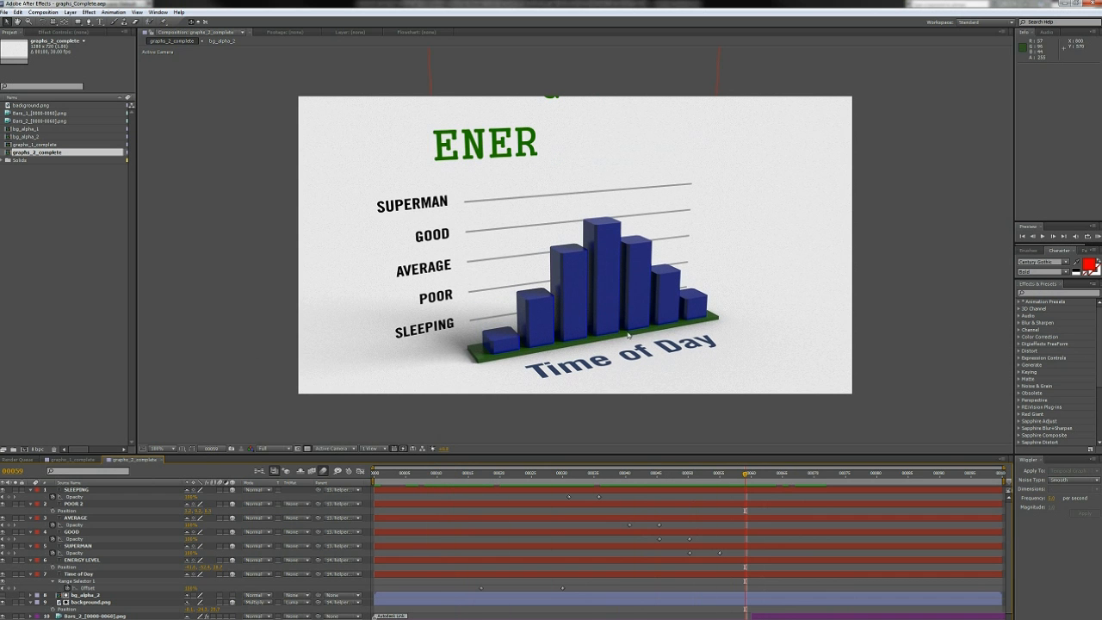
pyautogui.click(383, 473)
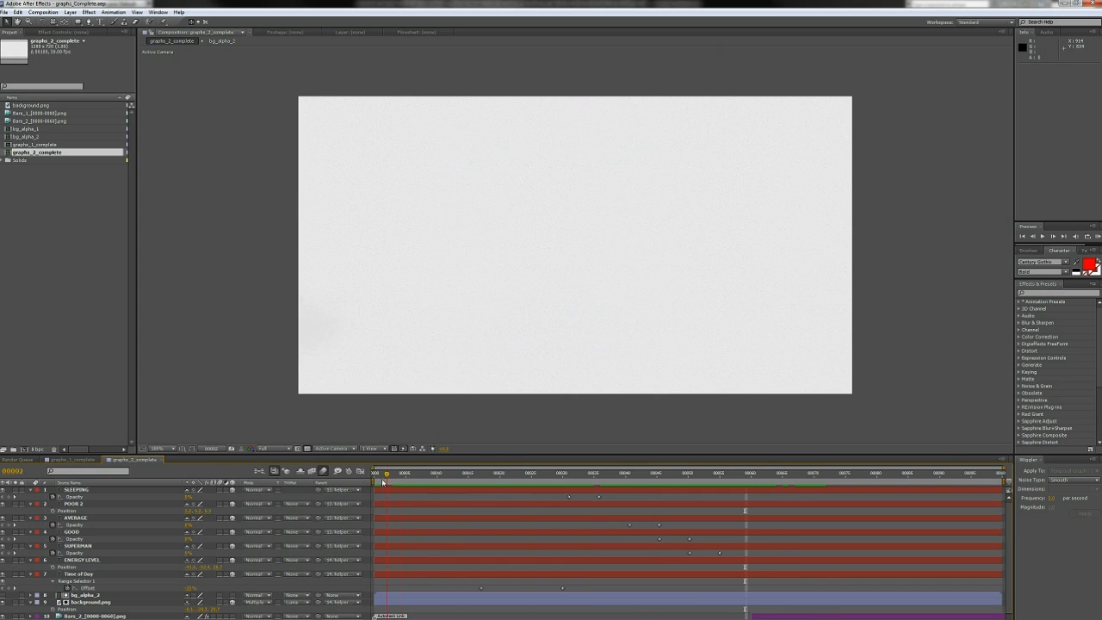
pyautogui.click(596, 472)
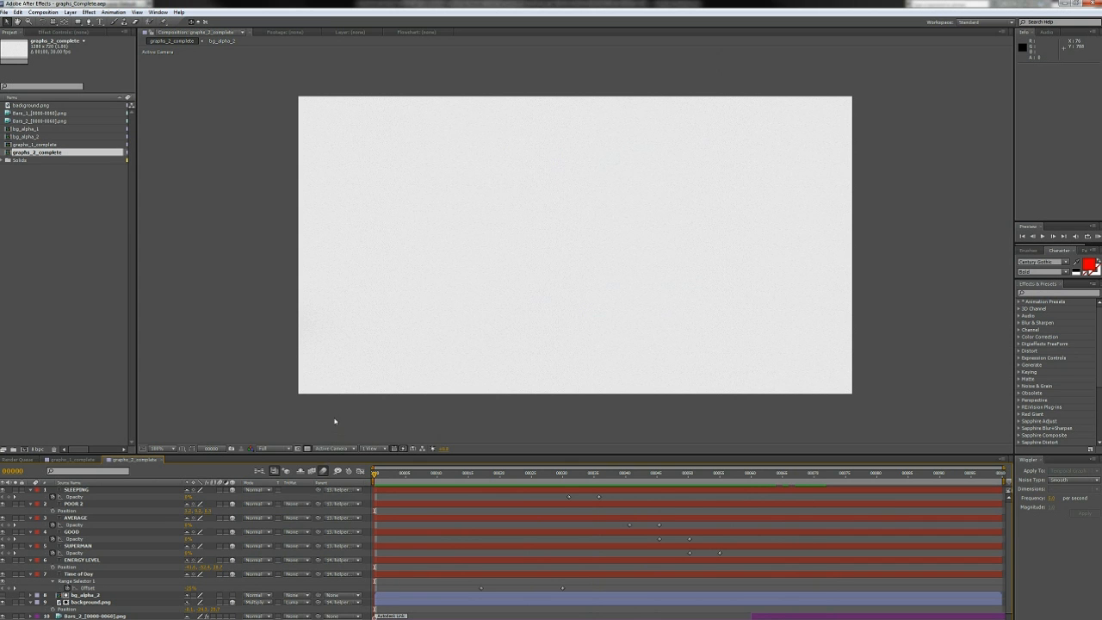
pyautogui.moveTo(535, 483)
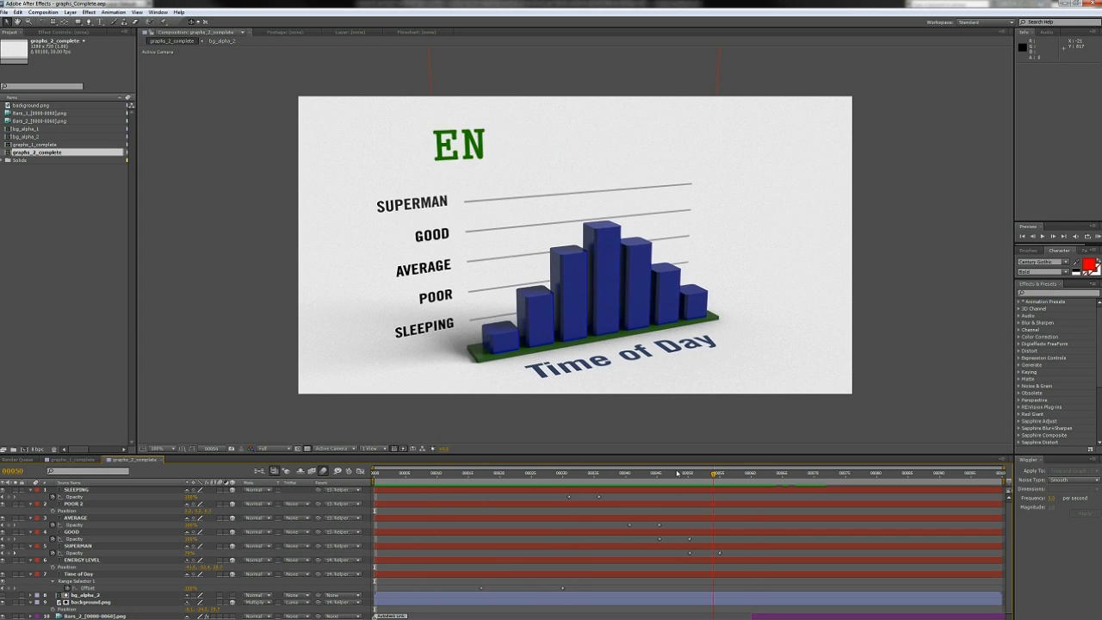
pyautogui.click(628, 473)
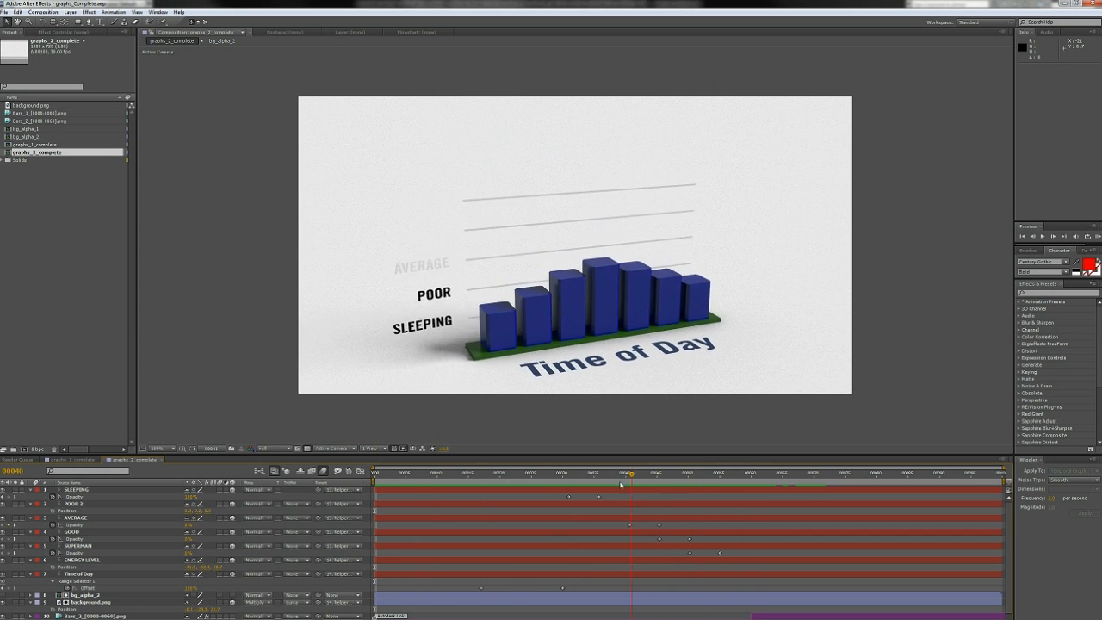
pyautogui.click(751, 472)
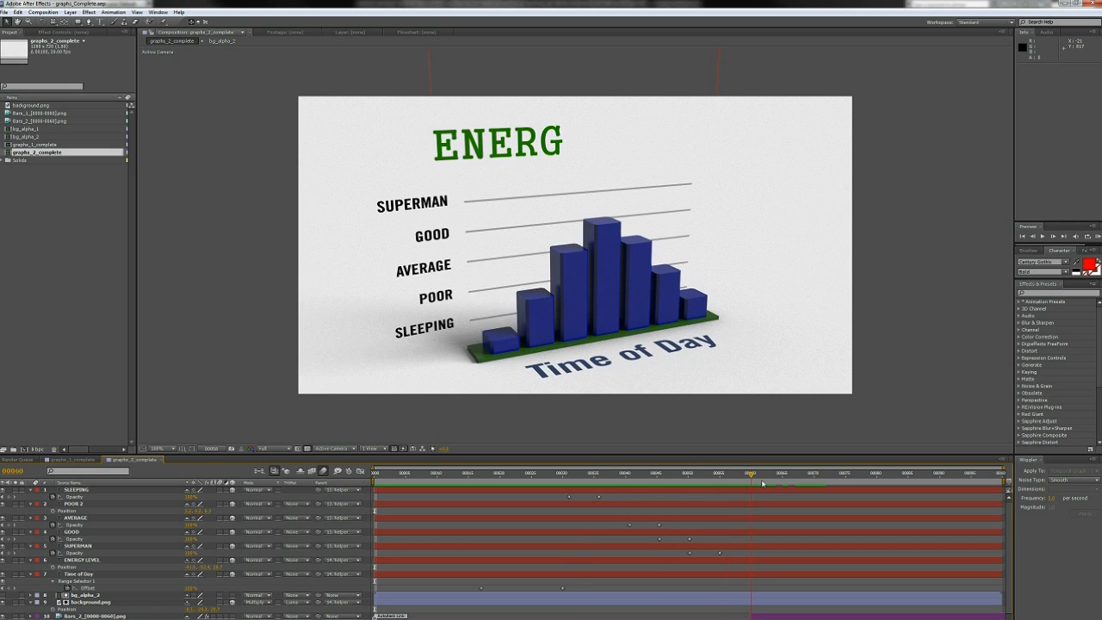
pyautogui.click(676, 472)
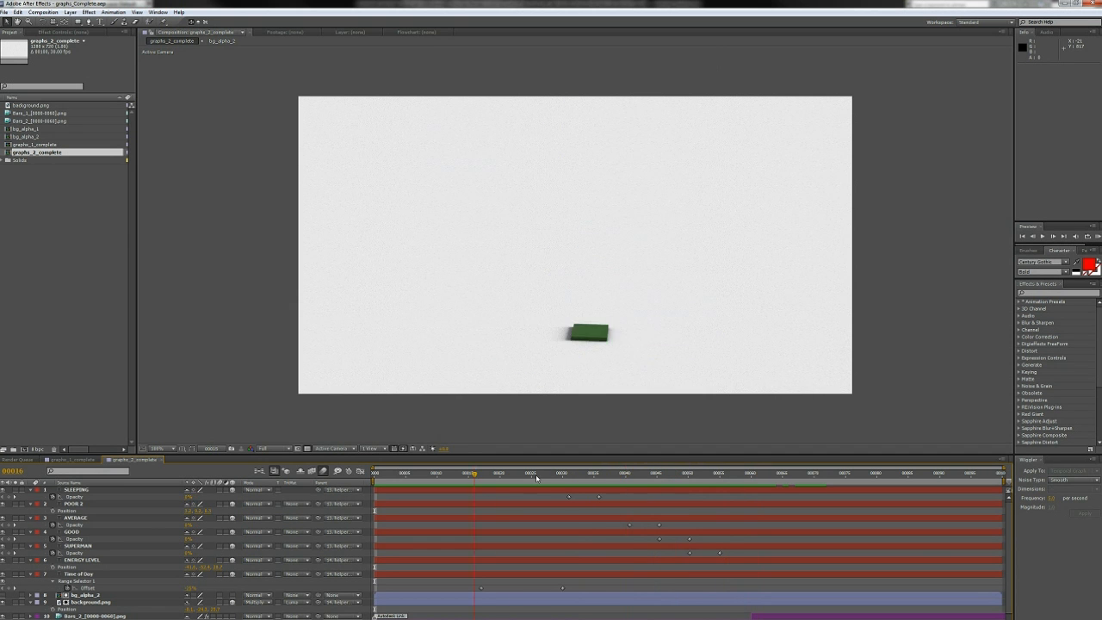
pyautogui.click(779, 473)
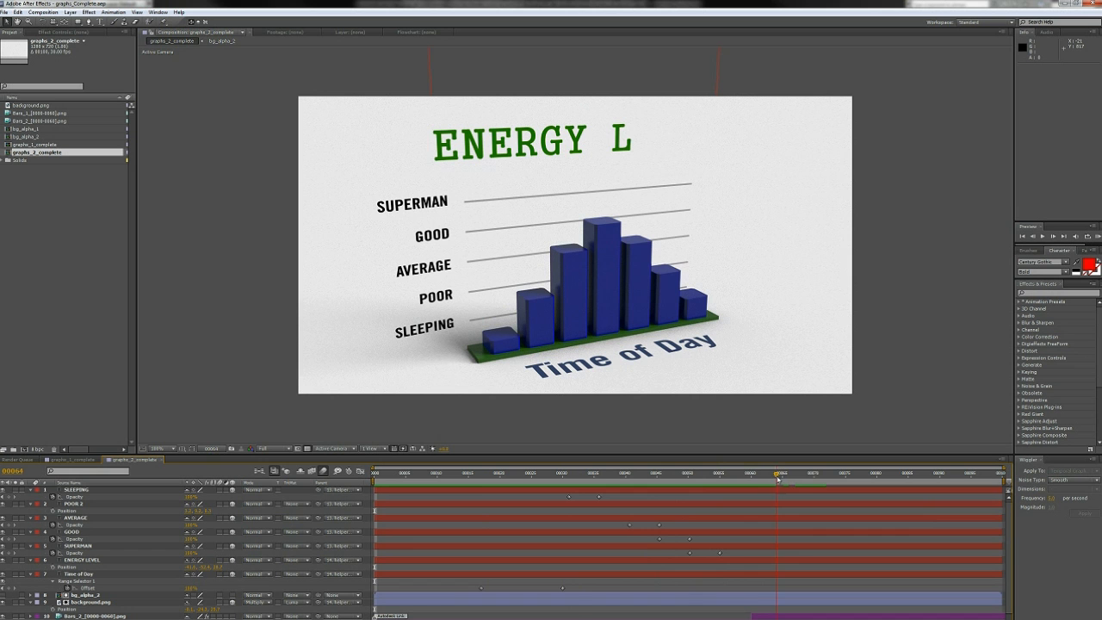
pyautogui.click(568, 472)
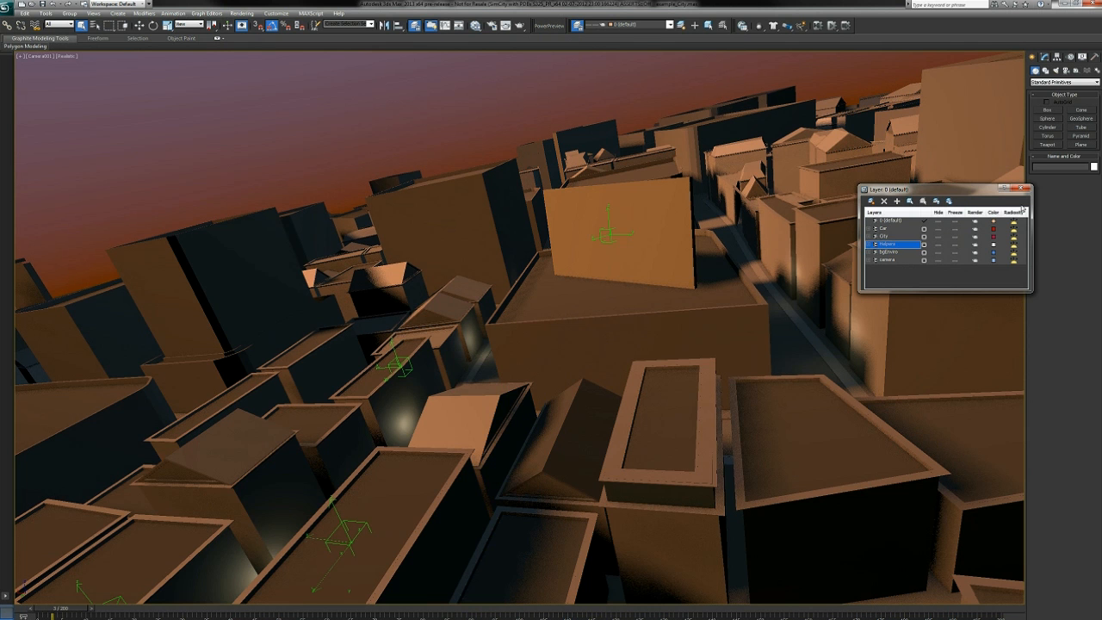
# - Bring up the State Sets window with its Compositor Link rollout over the city scene
pyautogui.click(58, 23)
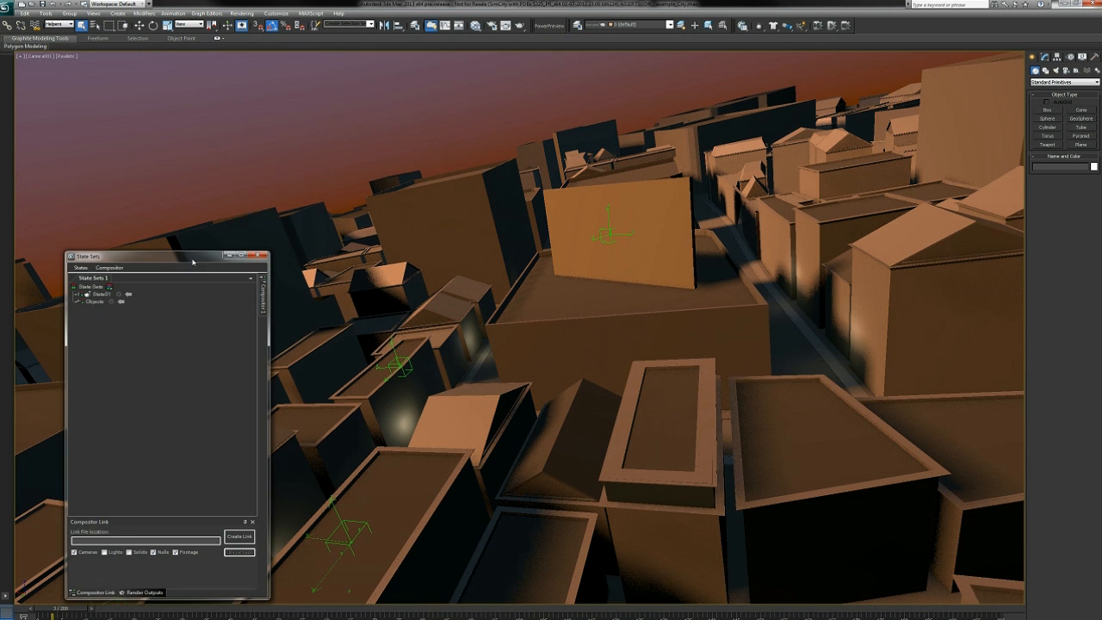
# - Drag the State Sets panel aside to clear the city viewport
pyautogui.moveTo(163, 257); pyautogui.dragTo(122, 69)
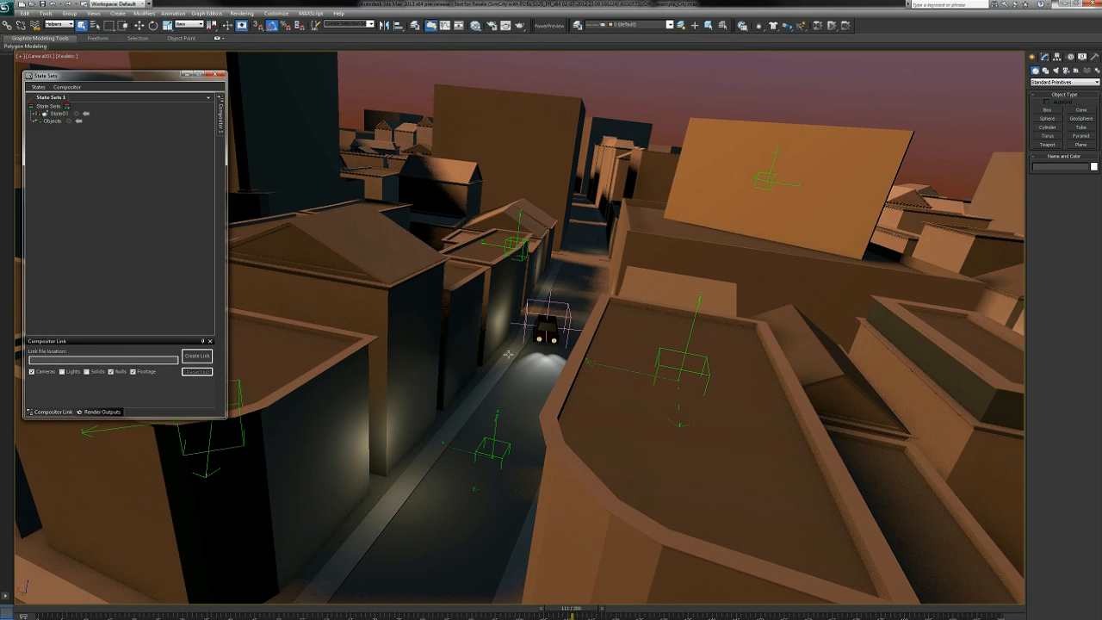
pyautogui.moveTo(429, 206)
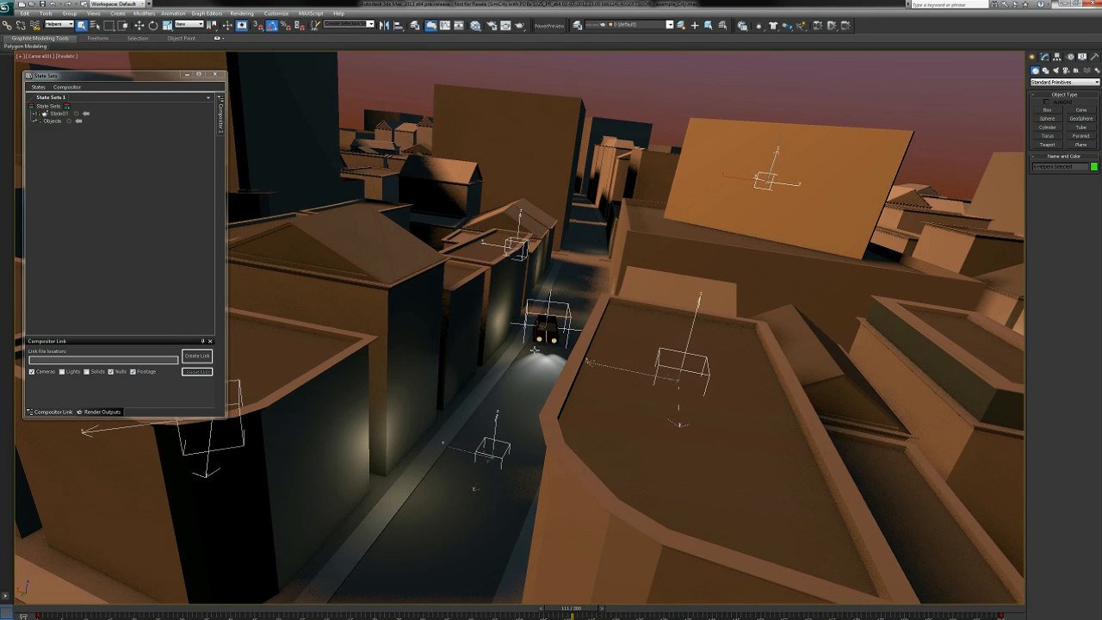
pyautogui.moveTo(555, 206)
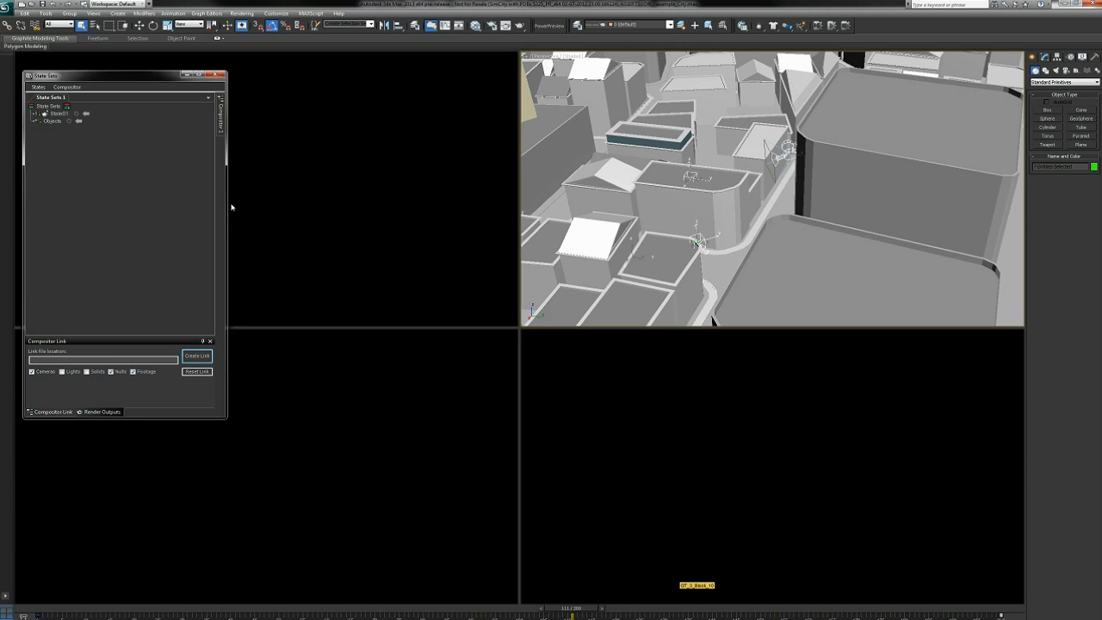
# - Import the city.sof compositor link into a composition via File > Open Compositor Link
pyautogui.click(196, 355)
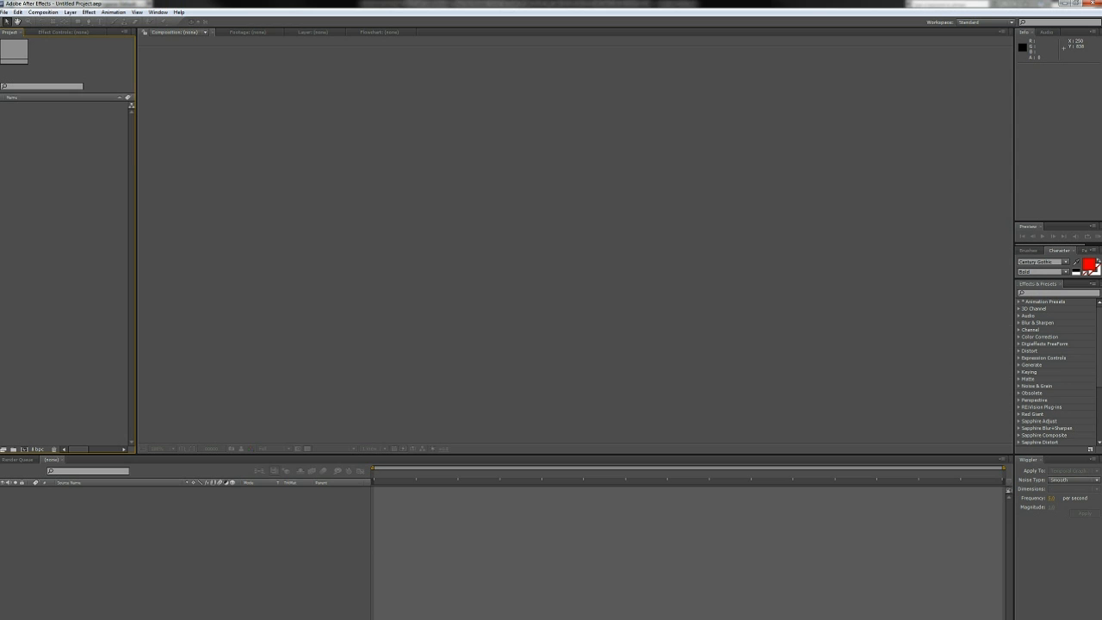
pyautogui.click(6, 12)
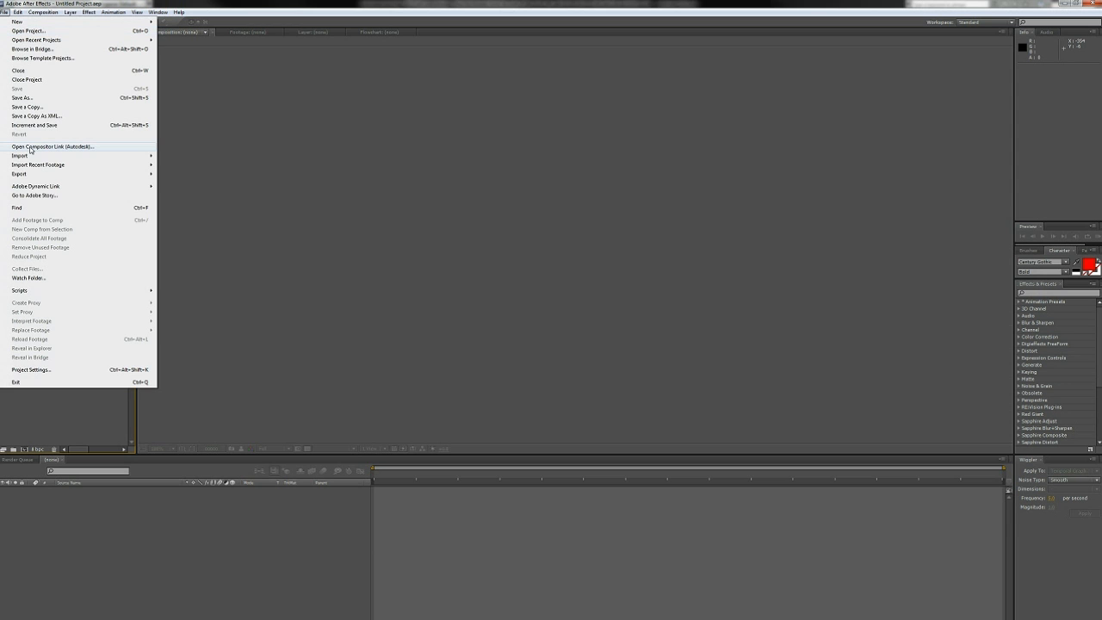
pyautogui.click(52, 146)
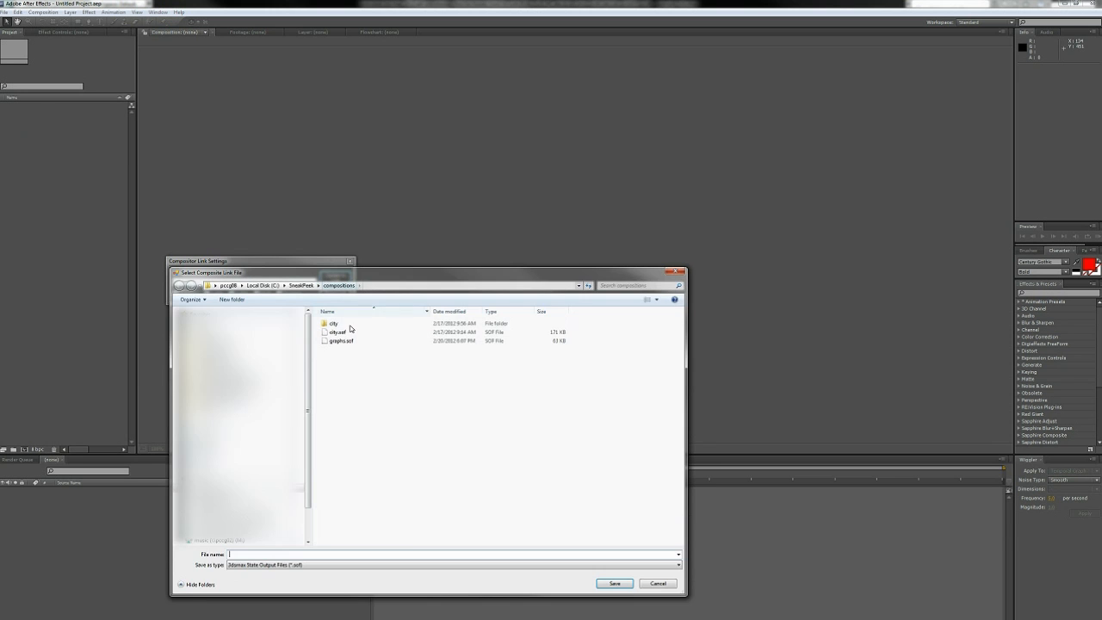
pyautogui.click(614, 583)
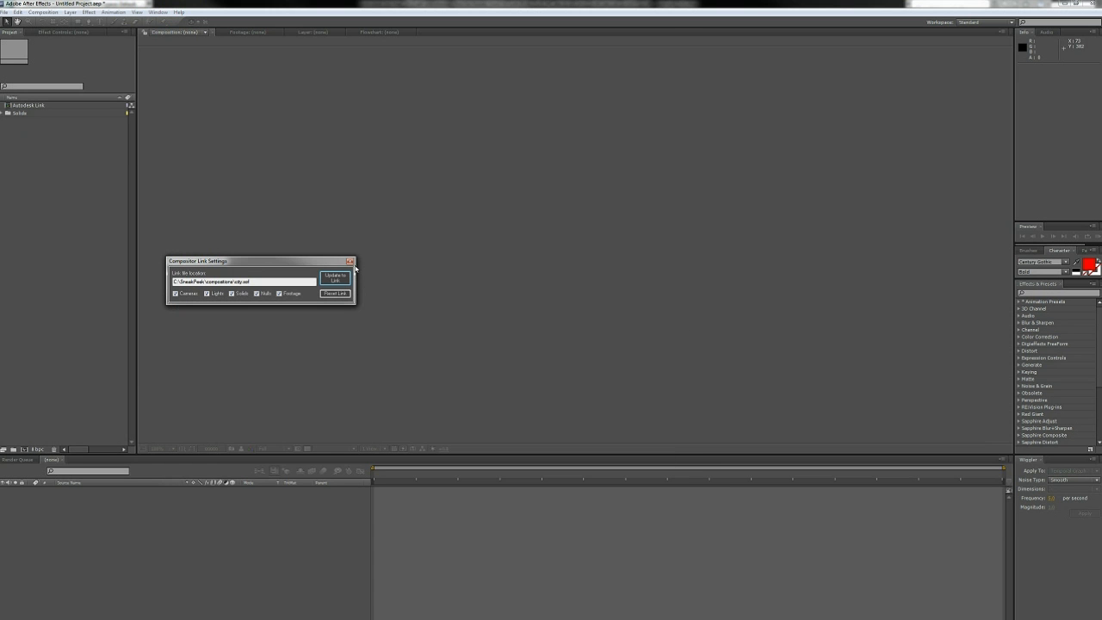
pyautogui.click(334, 277)
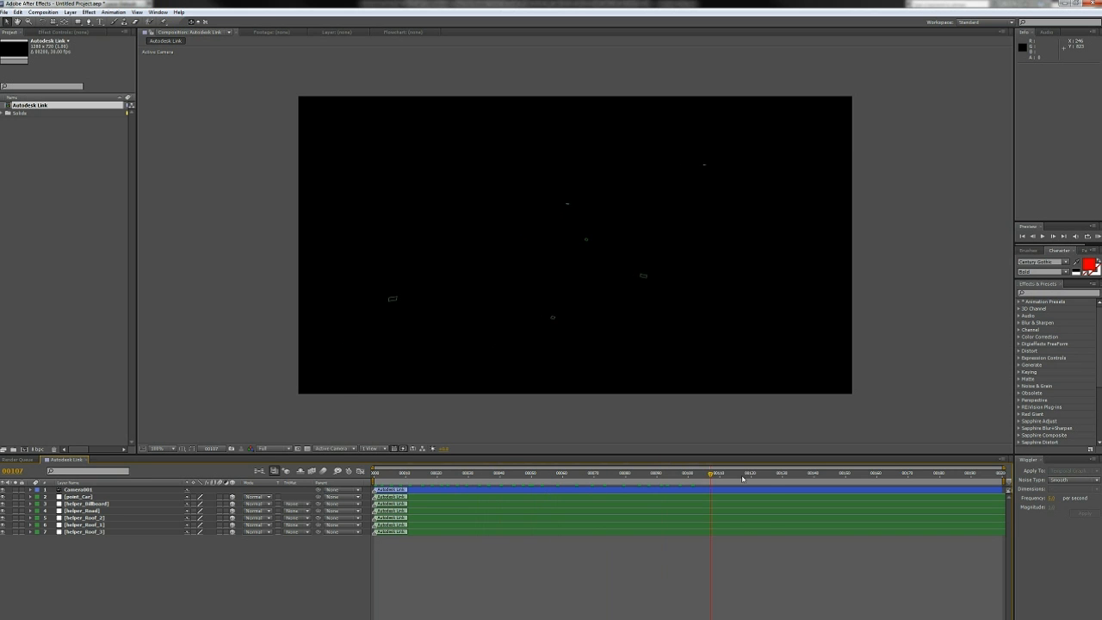
# - Load the city_Complete project and scrub to a later frame showing the car
pyautogui.click(472, 473)
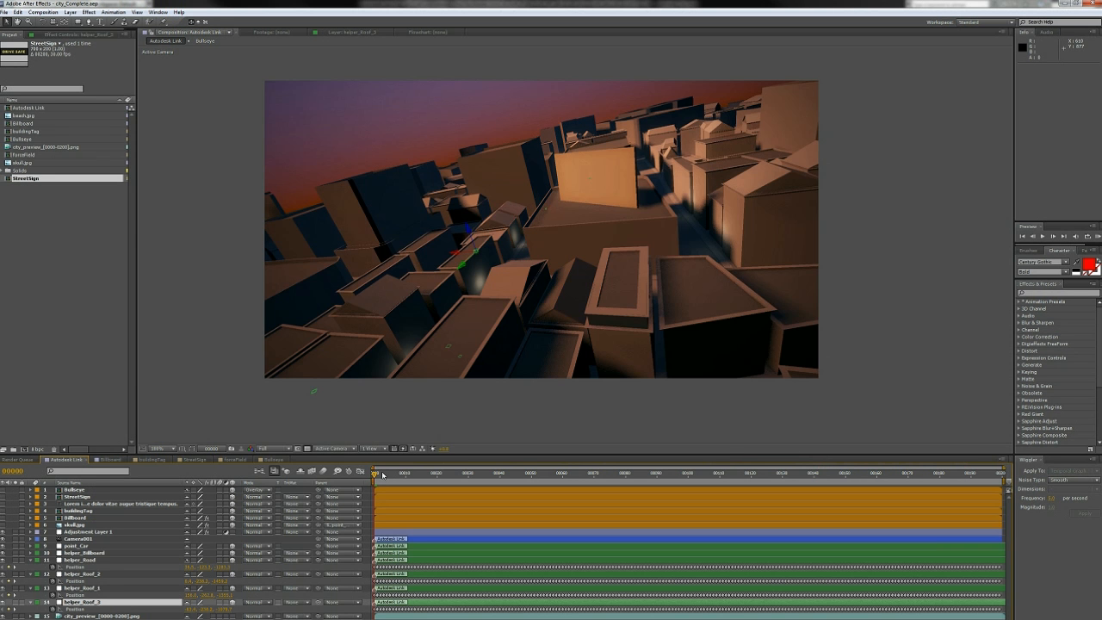
pyautogui.click(590, 473)
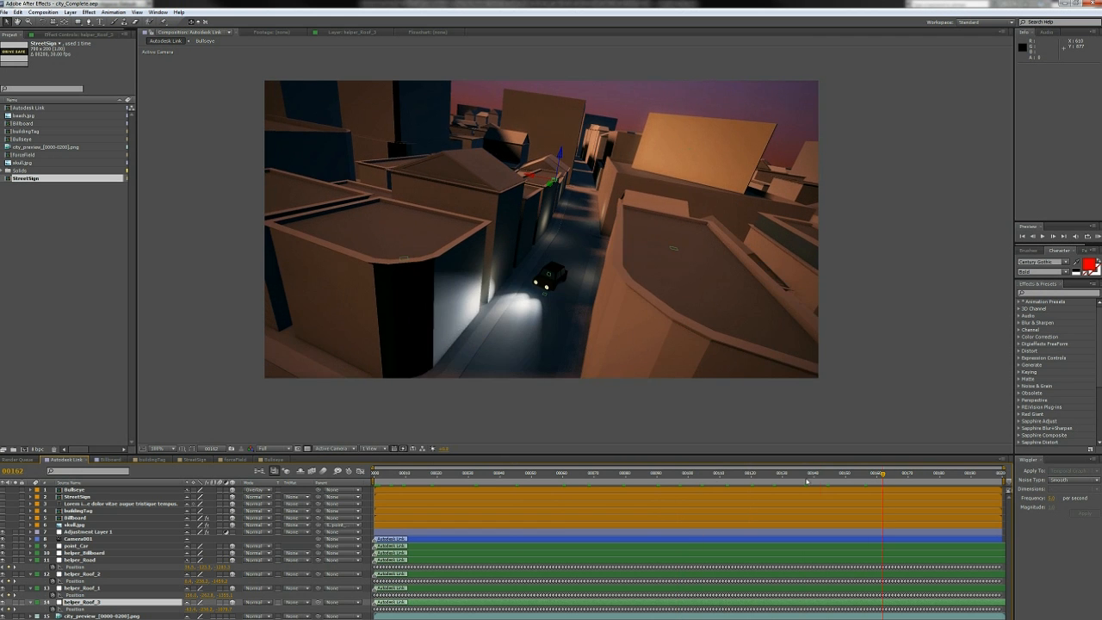
# - Scrub the timeline with skull.jpg selected to confirm the skull follows the car via point_Car
pyautogui.click(375, 472)
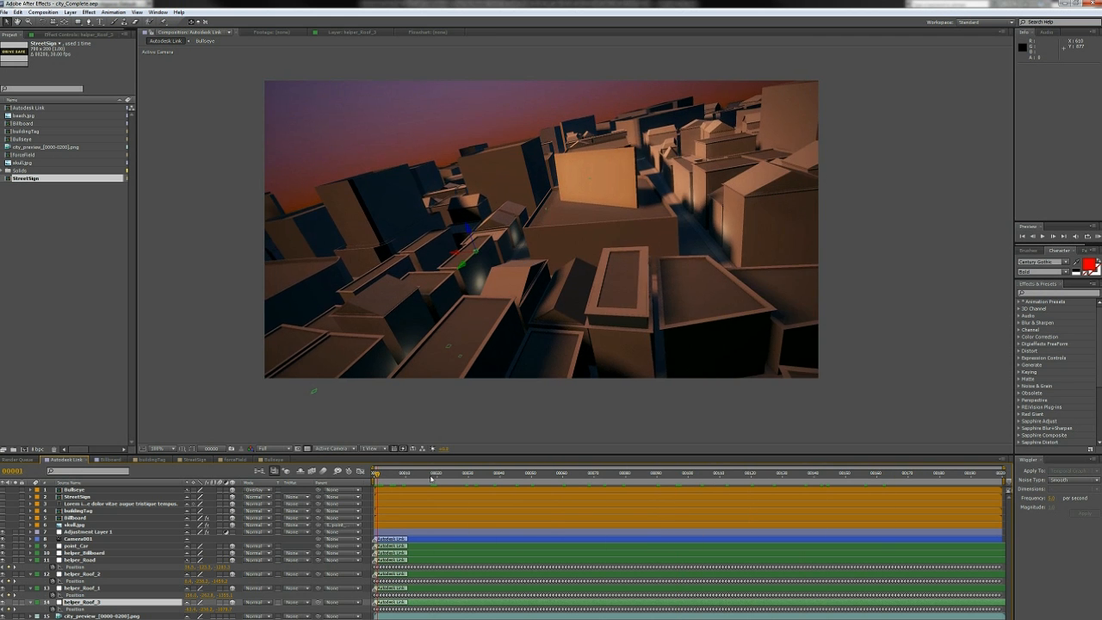
pyautogui.click(869, 473)
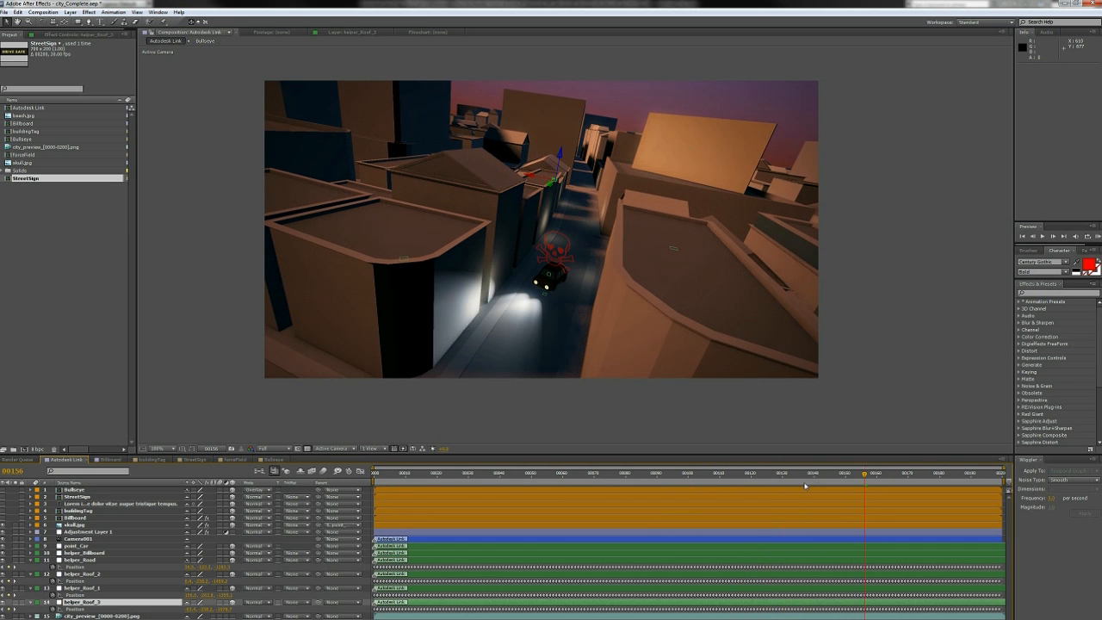
pyautogui.click(879, 473)
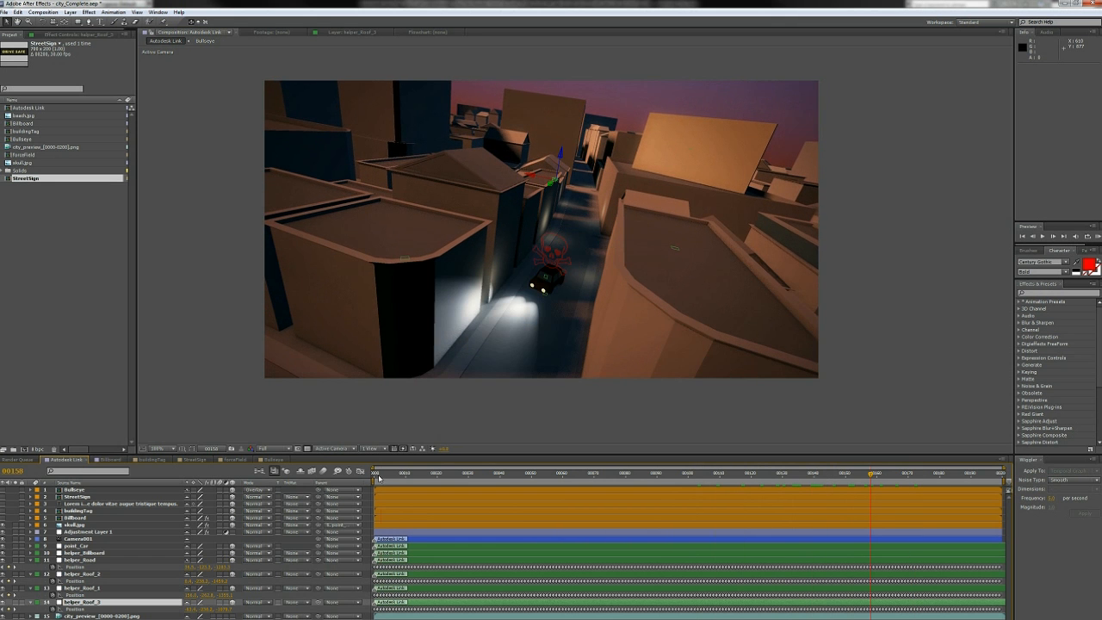
pyautogui.click(376, 472)
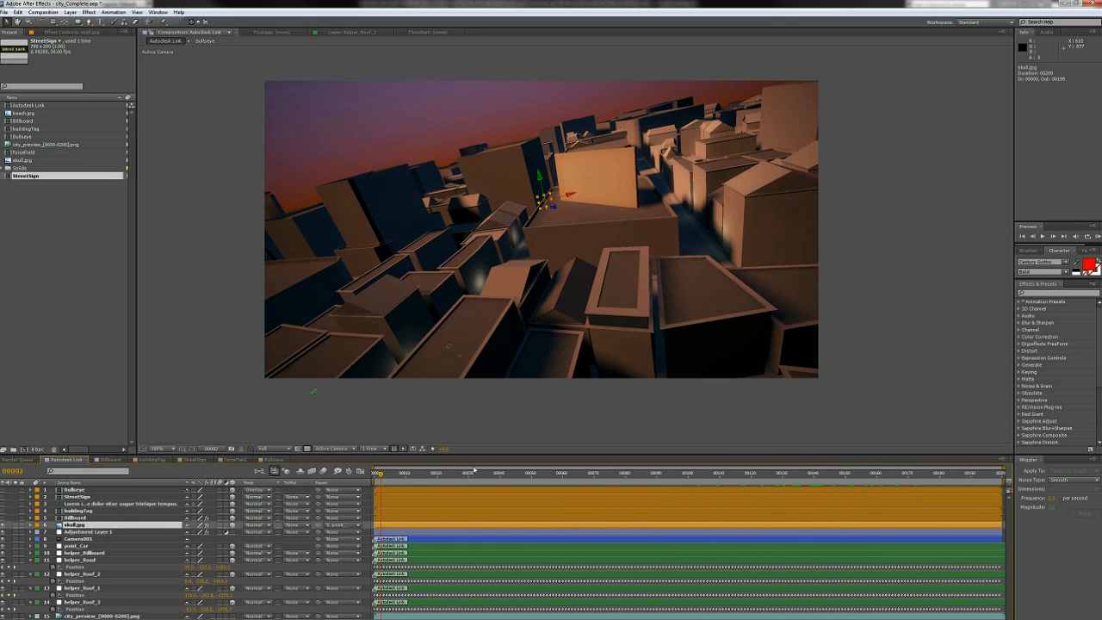
pyautogui.click(858, 473)
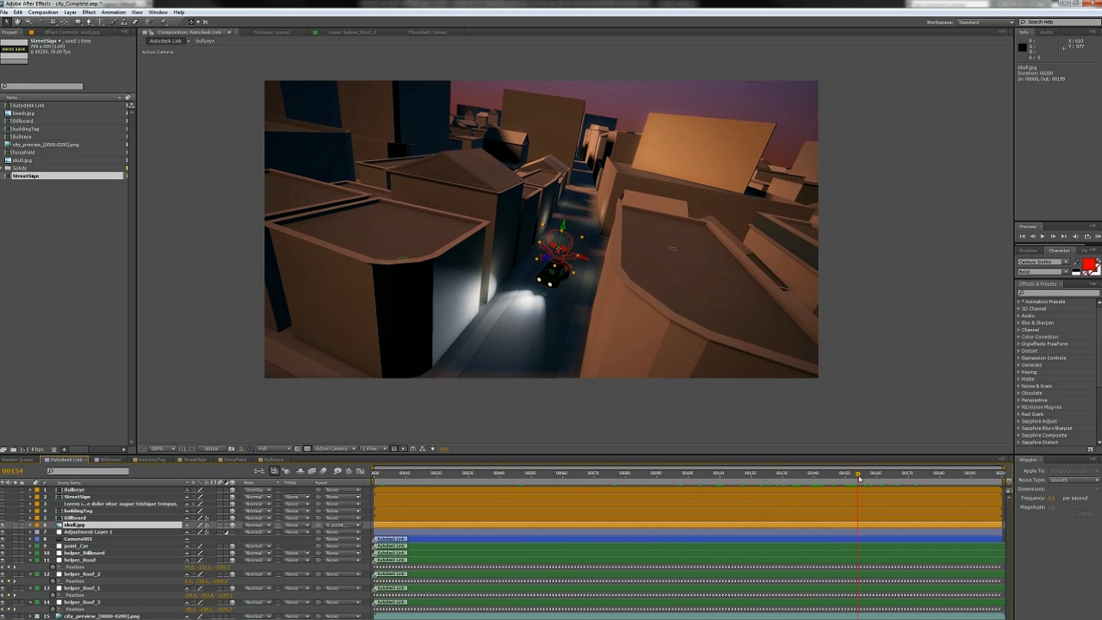
pyautogui.click(750, 473)
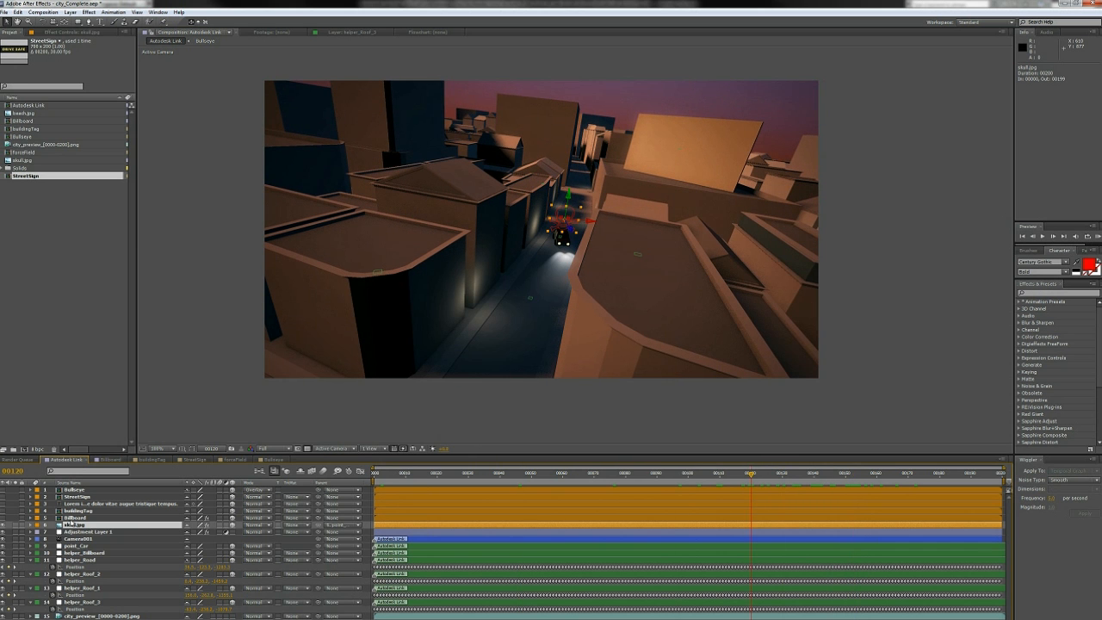
pyautogui.click(77, 517)
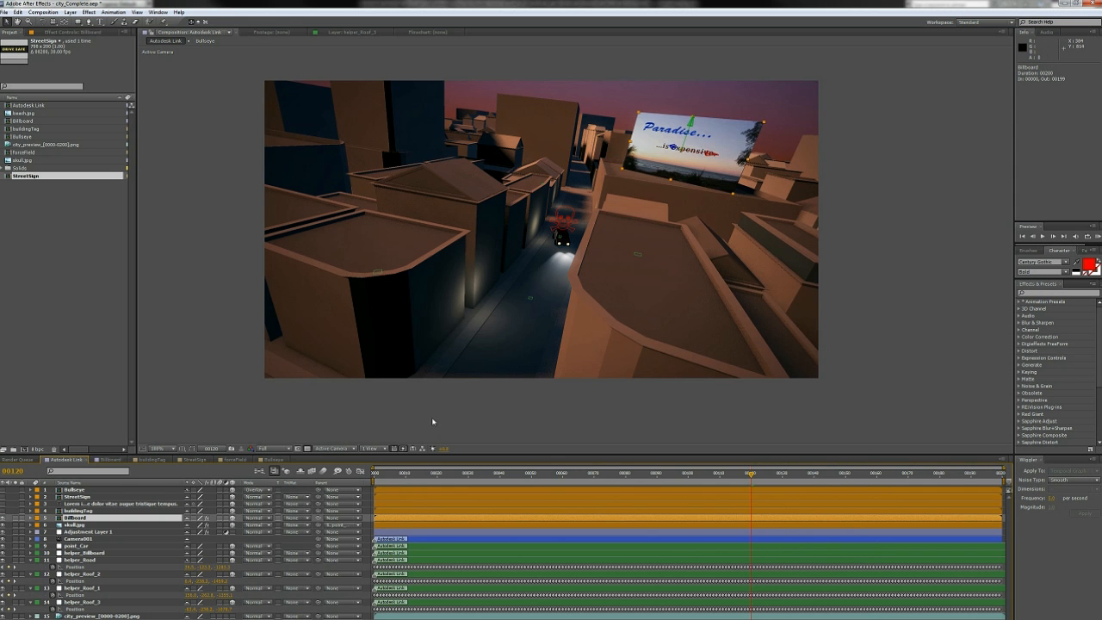
pyautogui.click(529, 473)
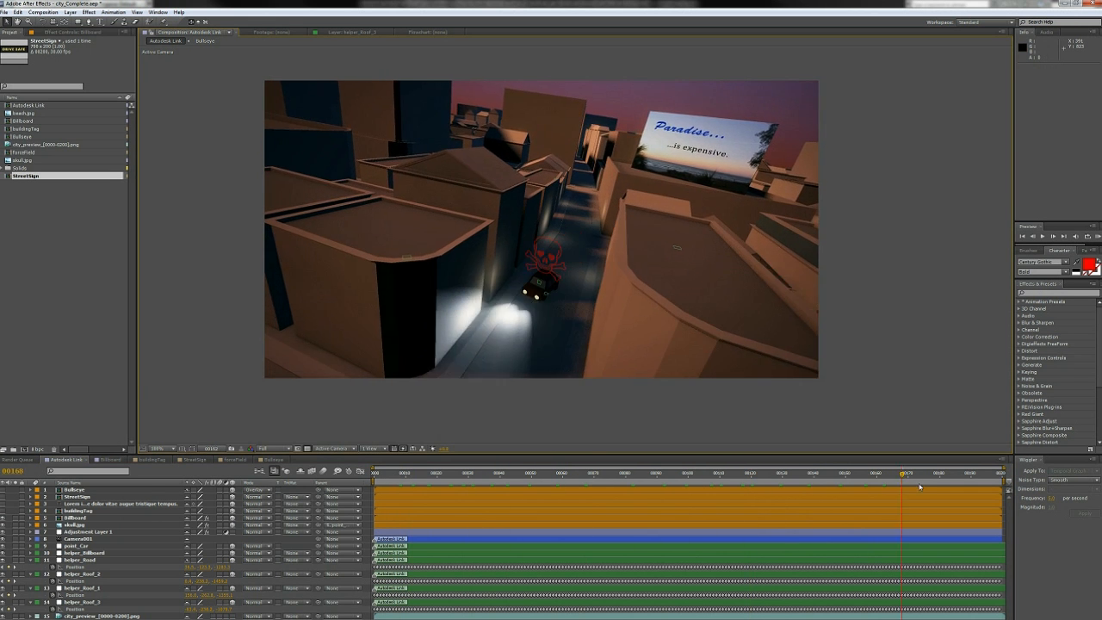
pyautogui.click(457, 472)
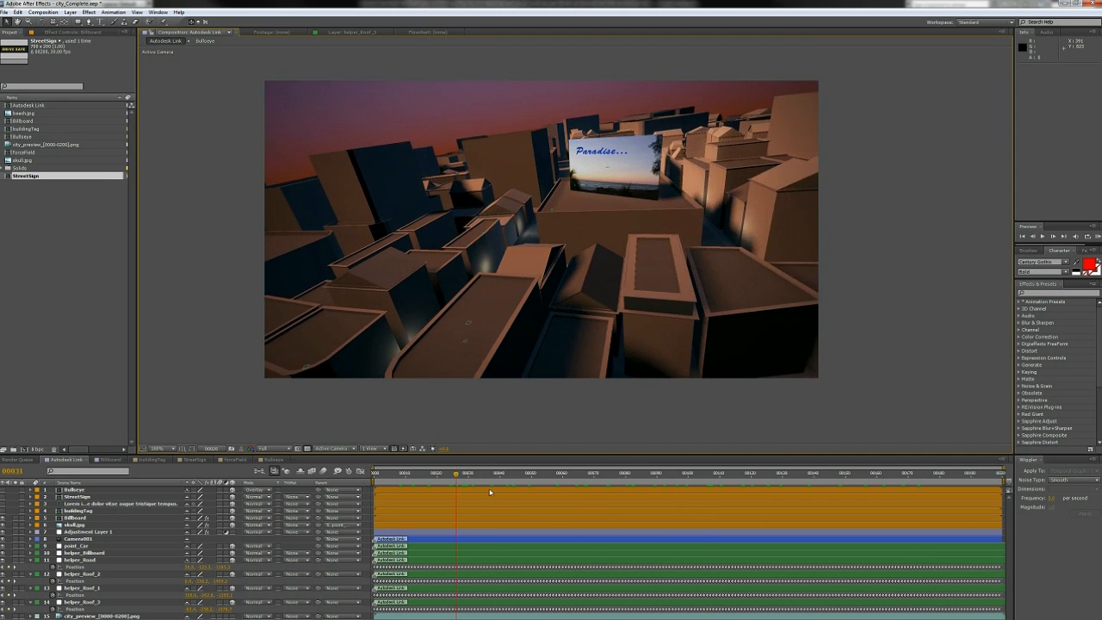
pyautogui.click(737, 472)
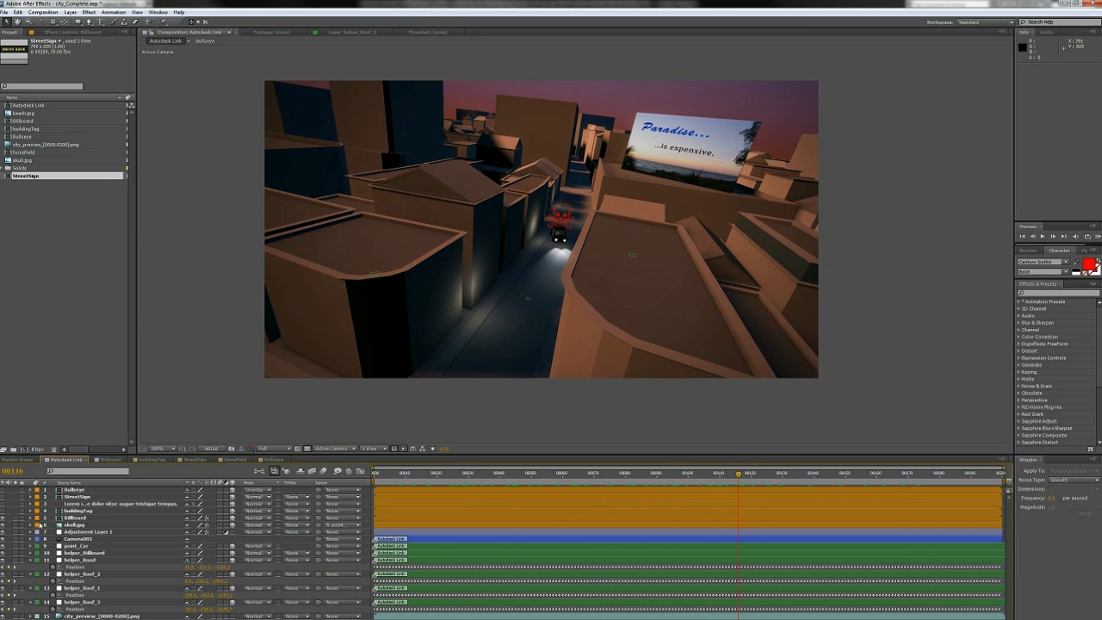
pyautogui.click(436, 473)
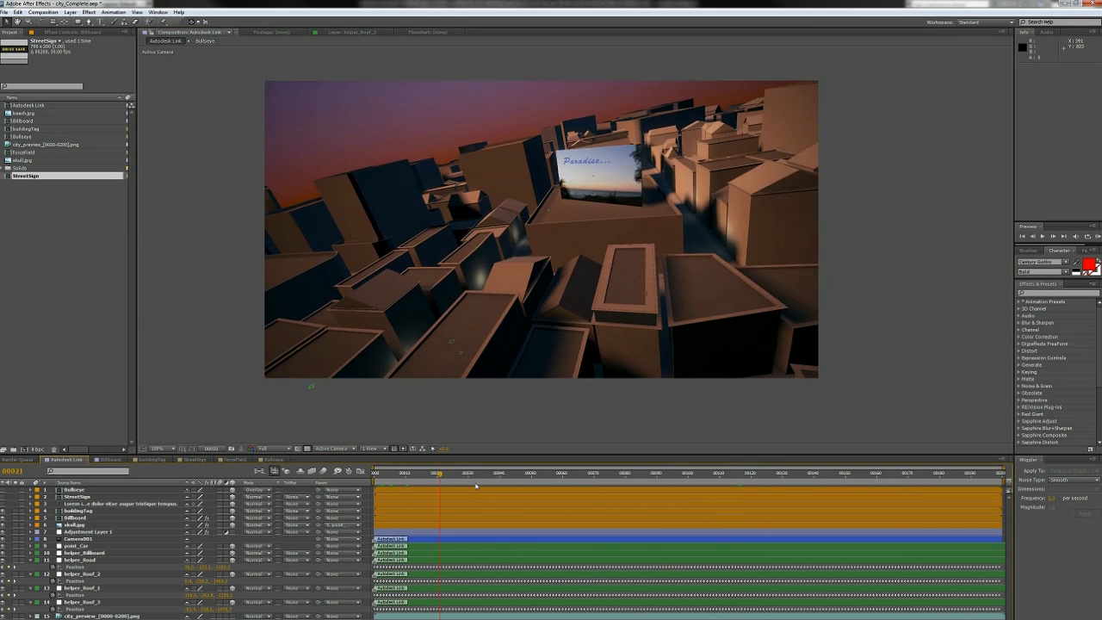
pyautogui.click(794, 472)
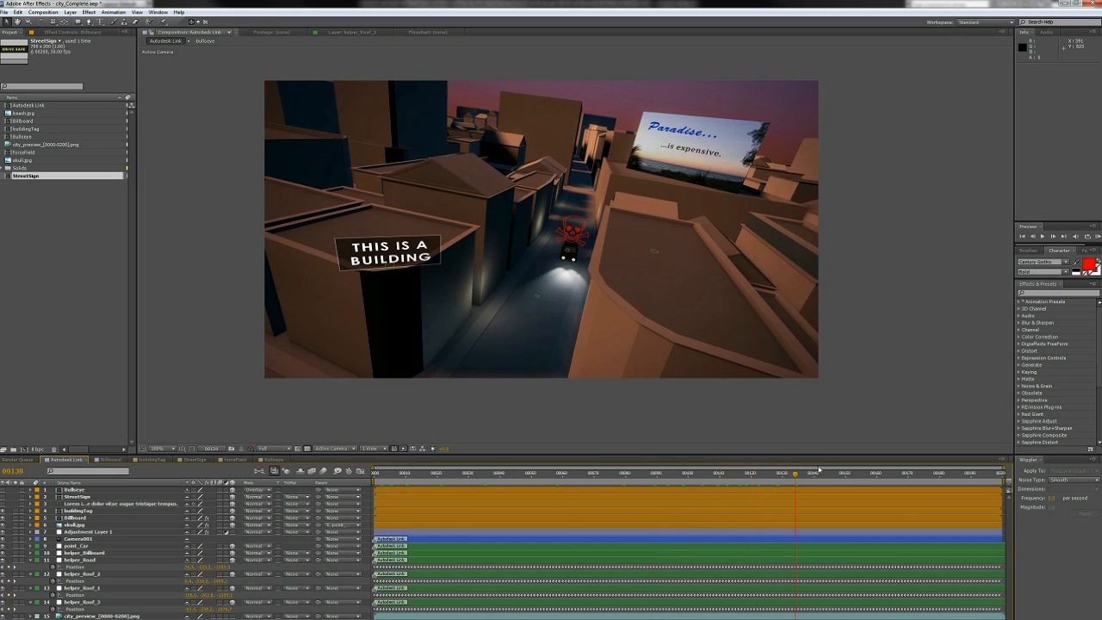
pyautogui.click(641, 473)
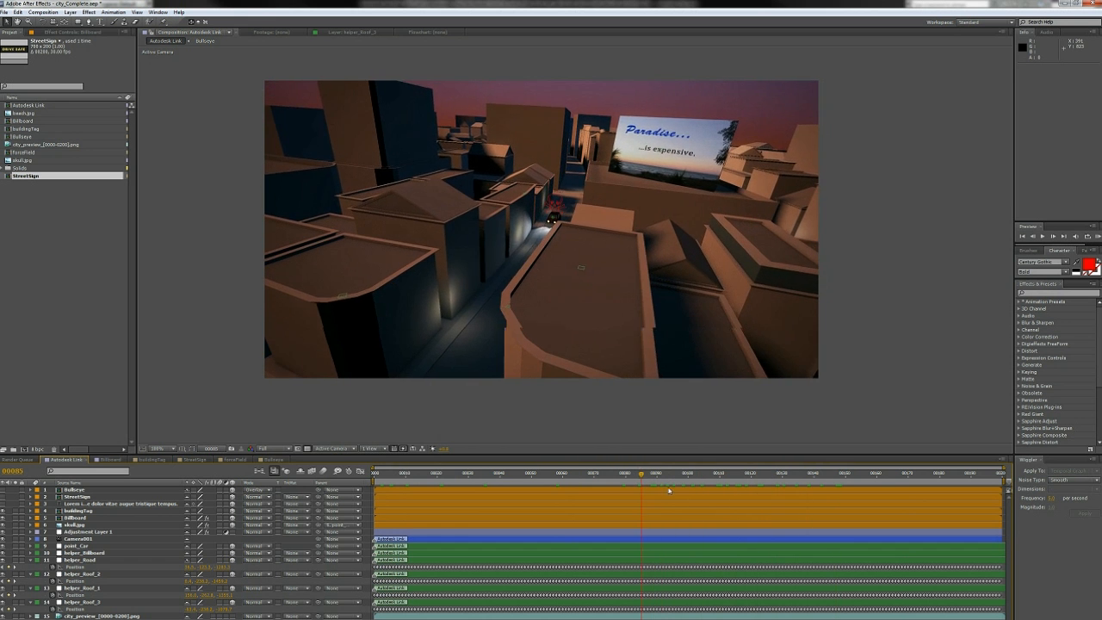
pyautogui.click(856, 473)
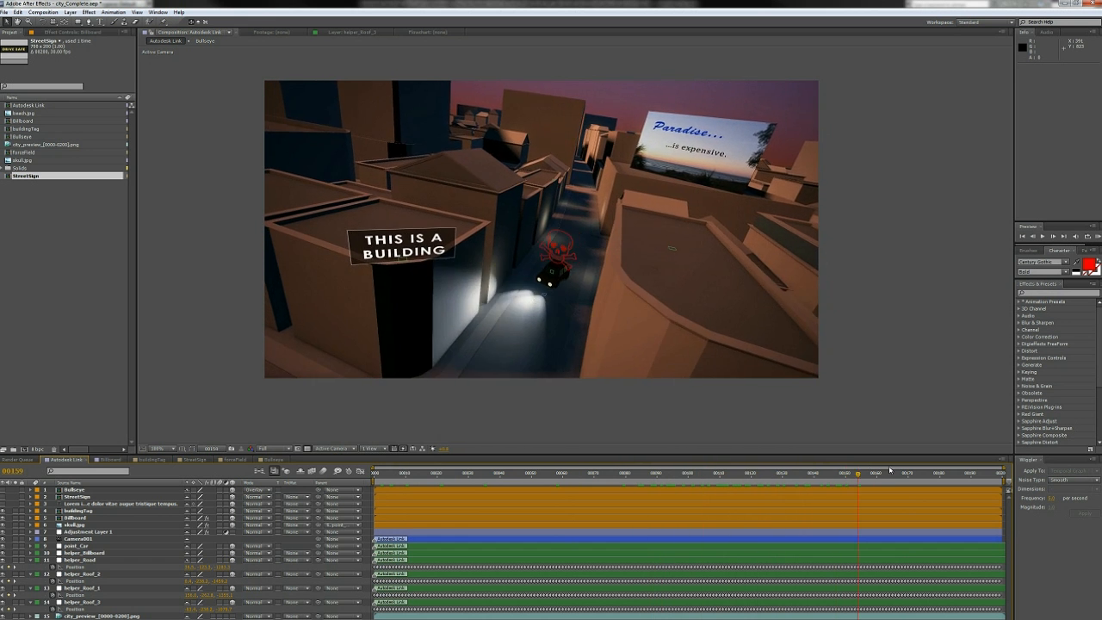
pyautogui.click(882, 473)
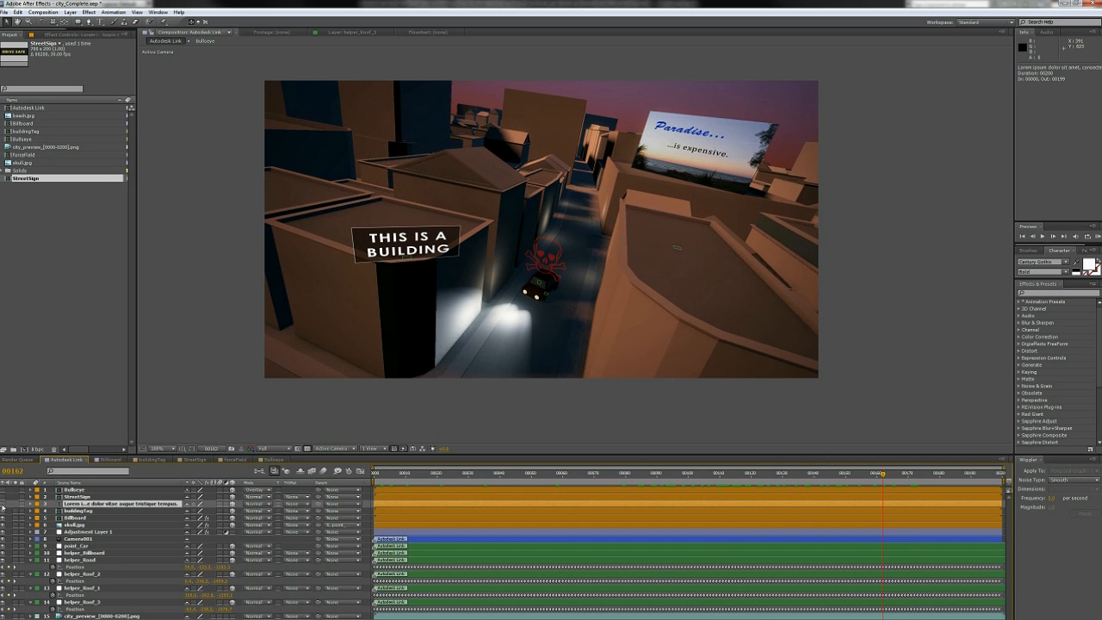
pyautogui.click(421, 473)
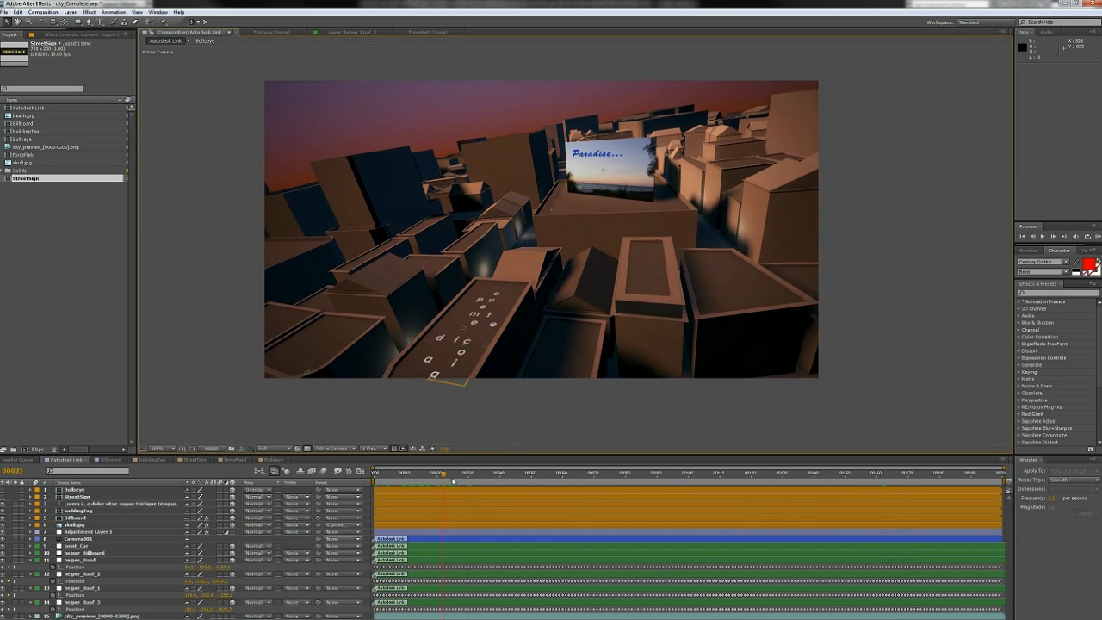
pyautogui.click(536, 473)
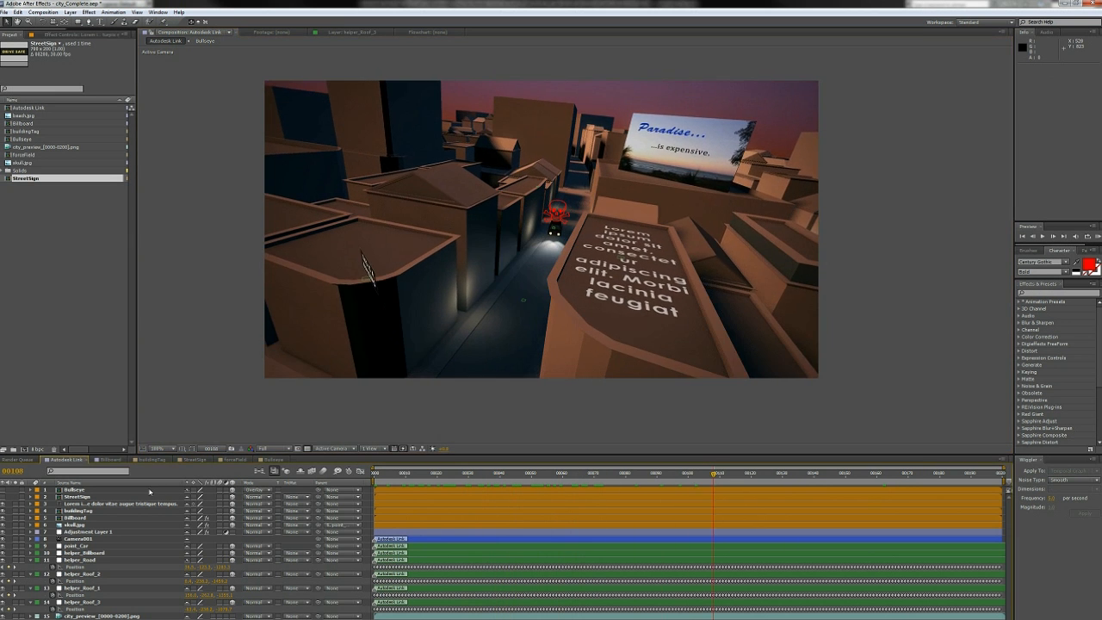
pyautogui.click(435, 472)
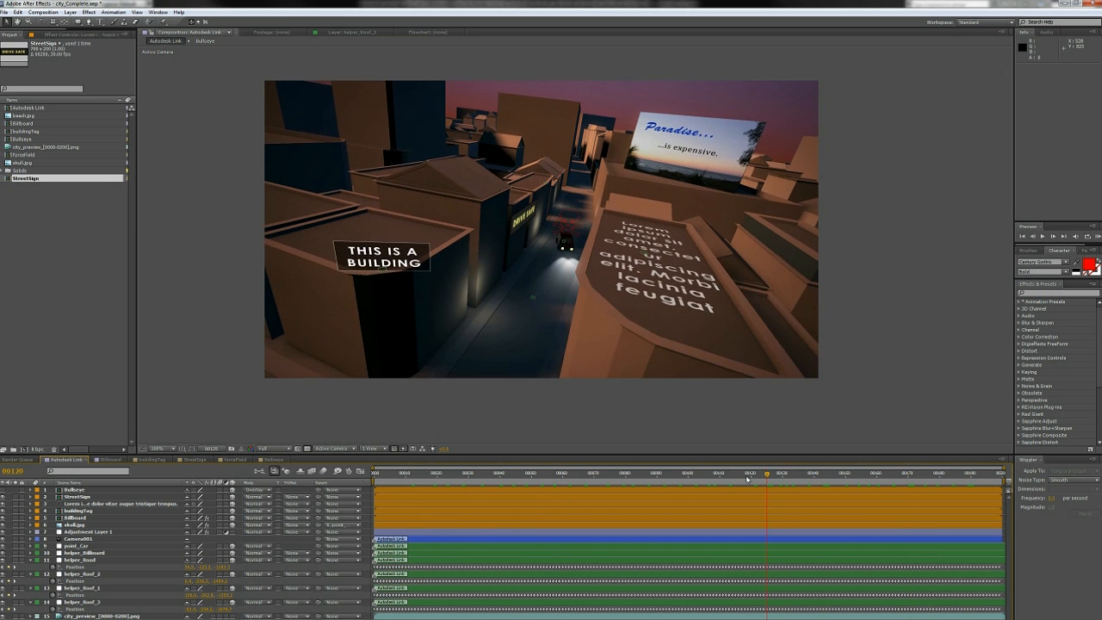
pyautogui.click(841, 473)
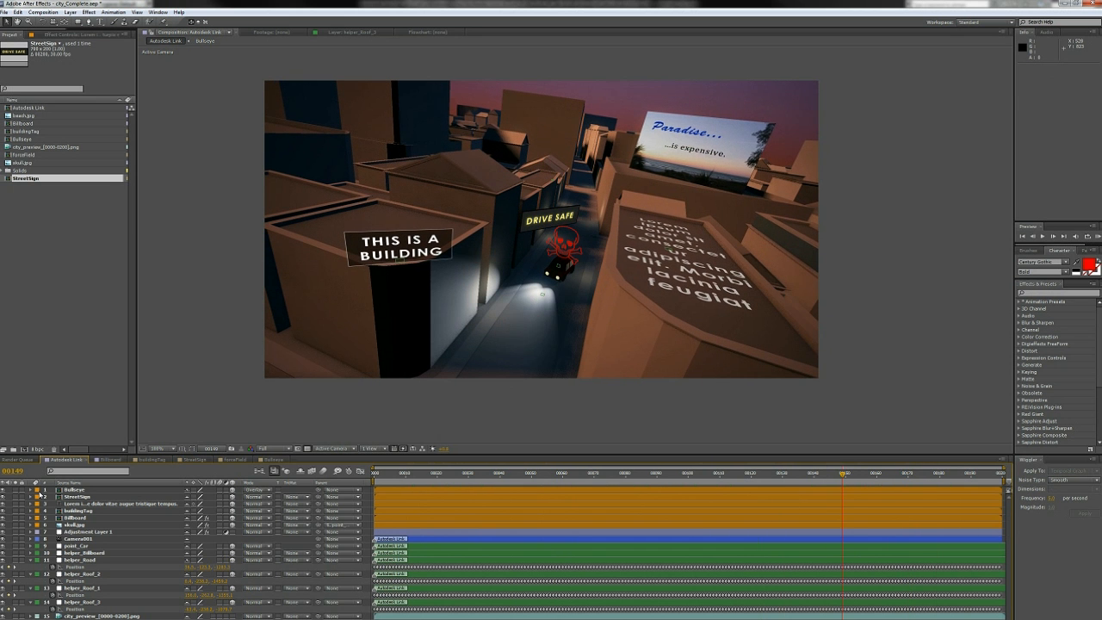
pyautogui.click(572, 472)
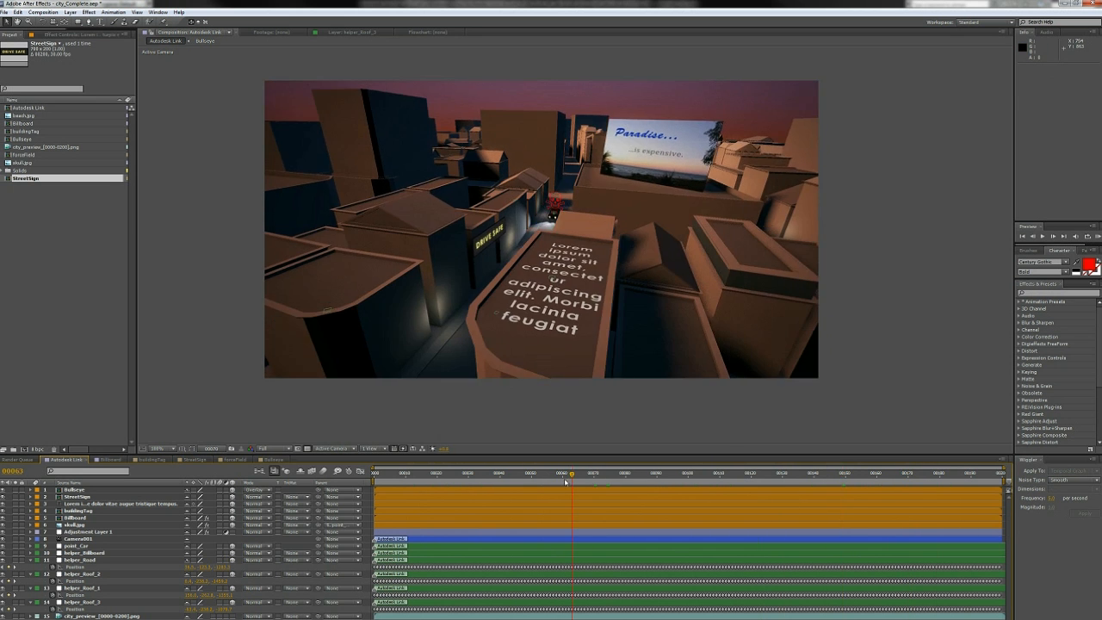
pyautogui.click(775, 473)
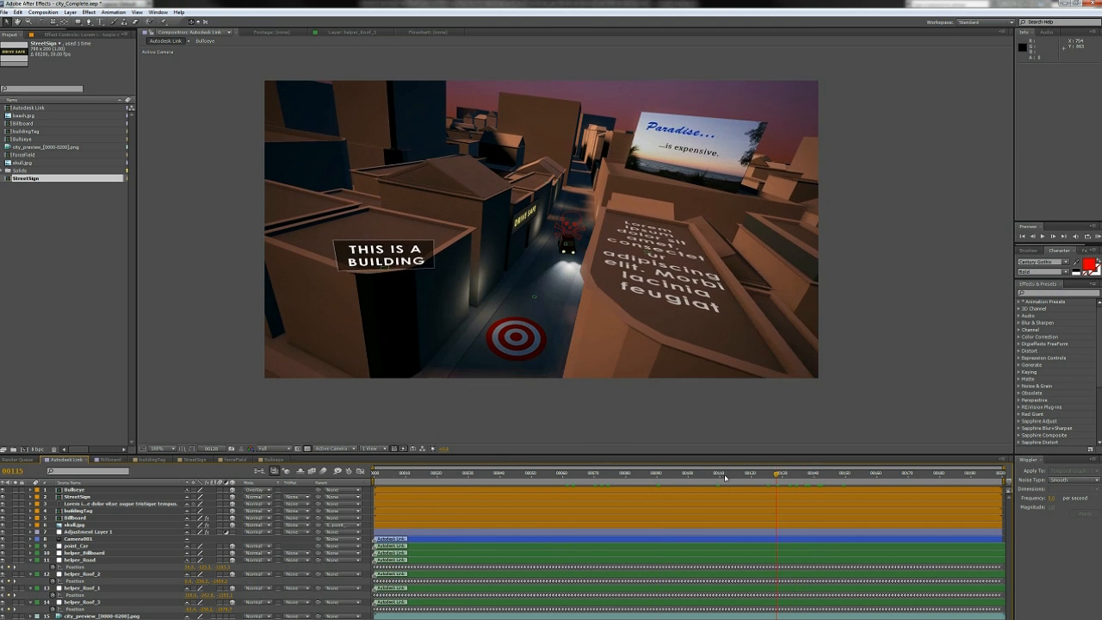
pyautogui.click(646, 473)
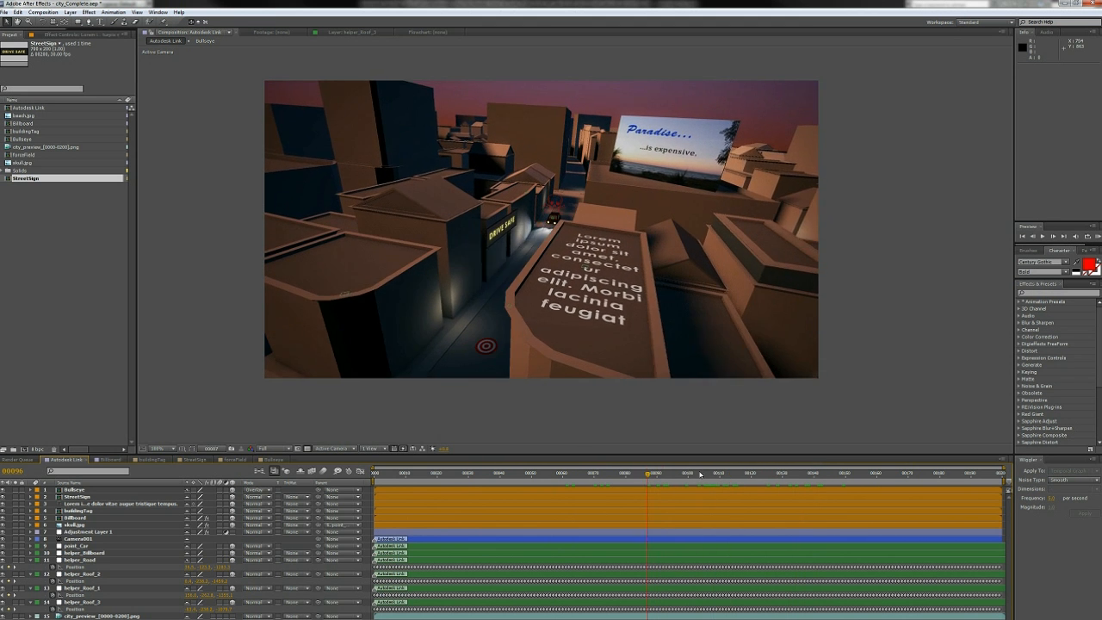
pyautogui.click(835, 472)
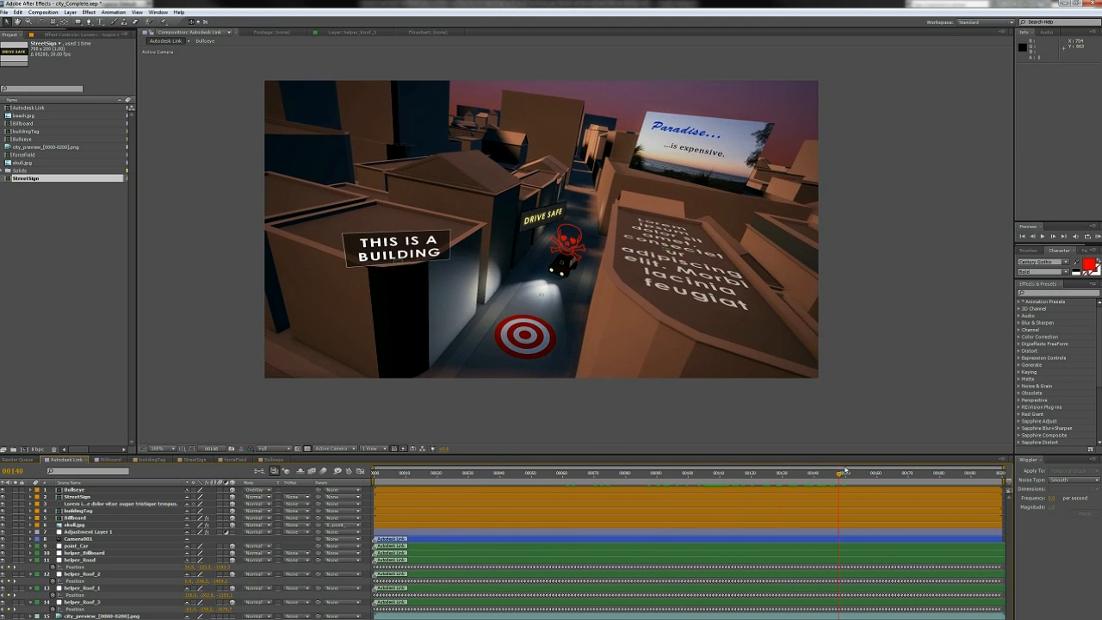
pyautogui.click(873, 473)
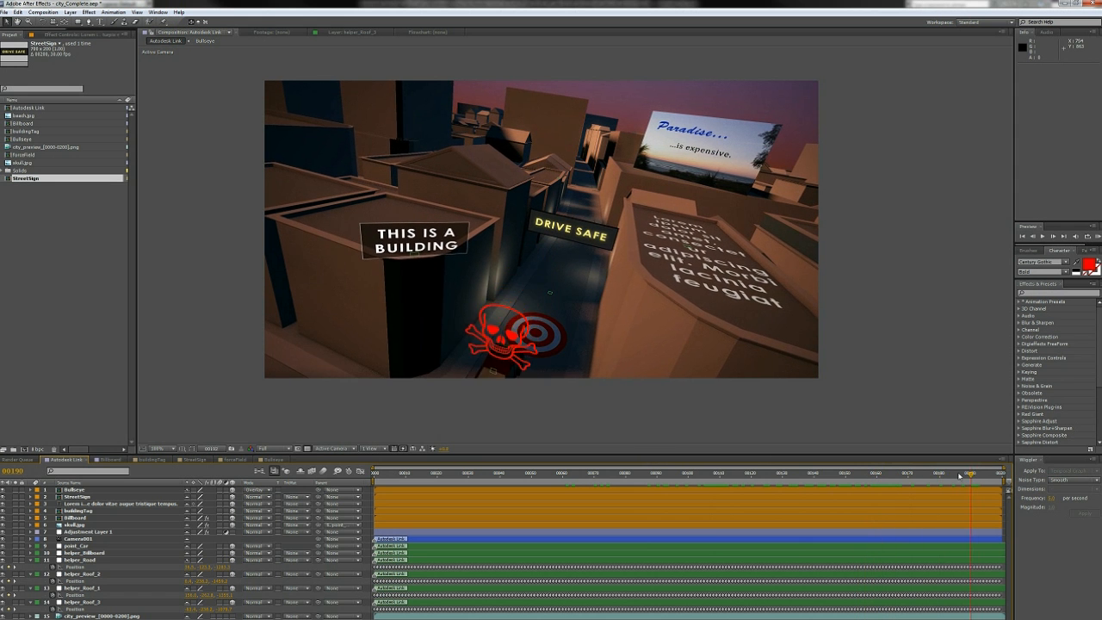
pyautogui.click(581, 473)
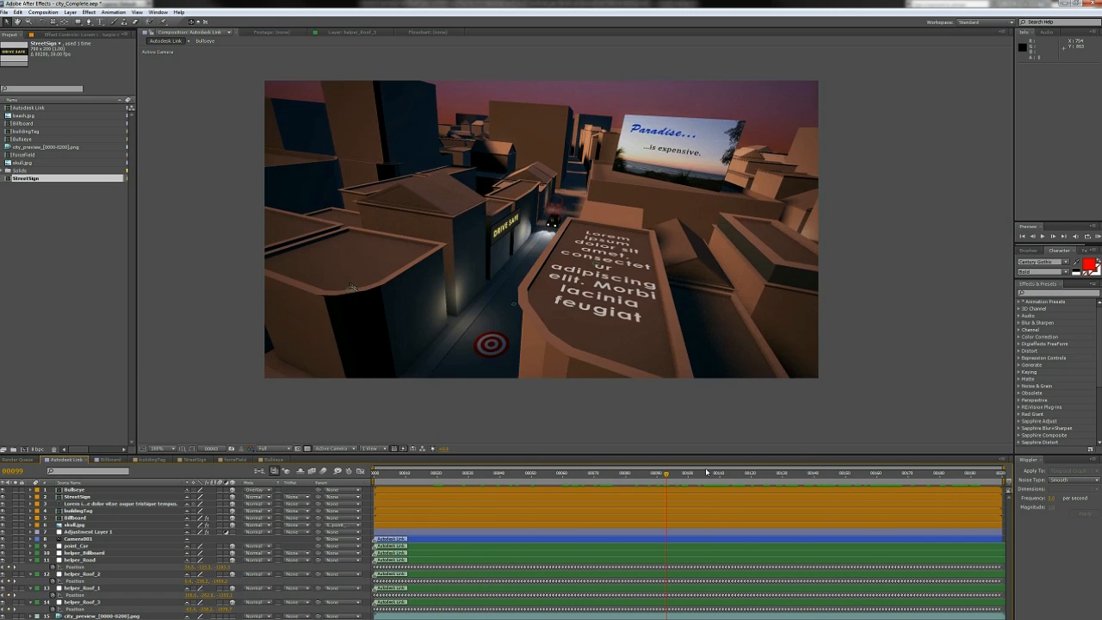
pyautogui.click(731, 472)
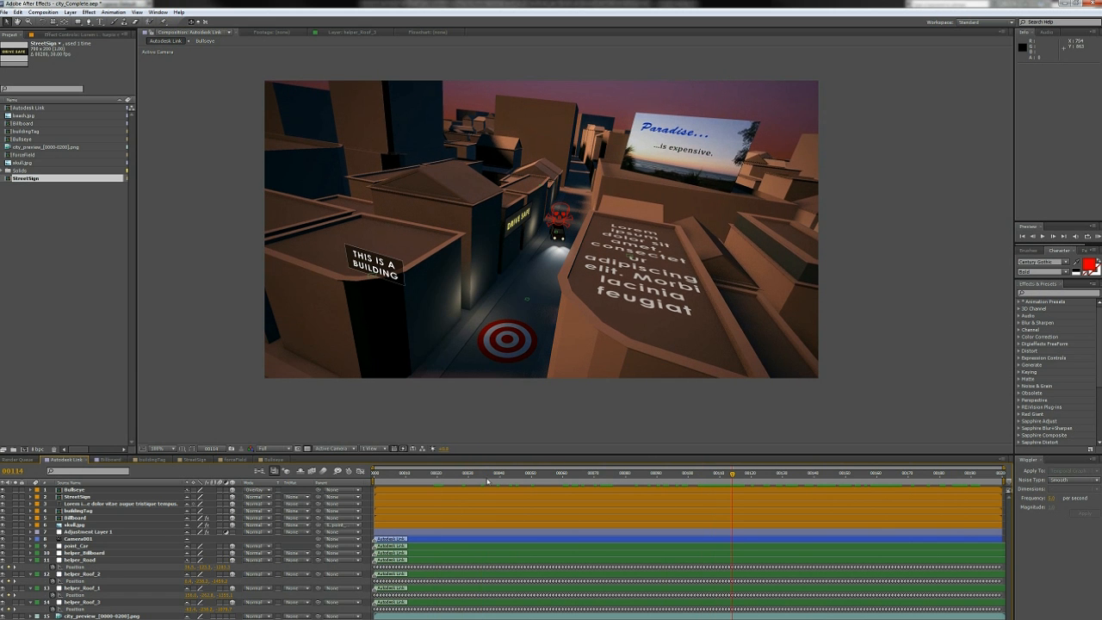
pyautogui.click(543, 472)
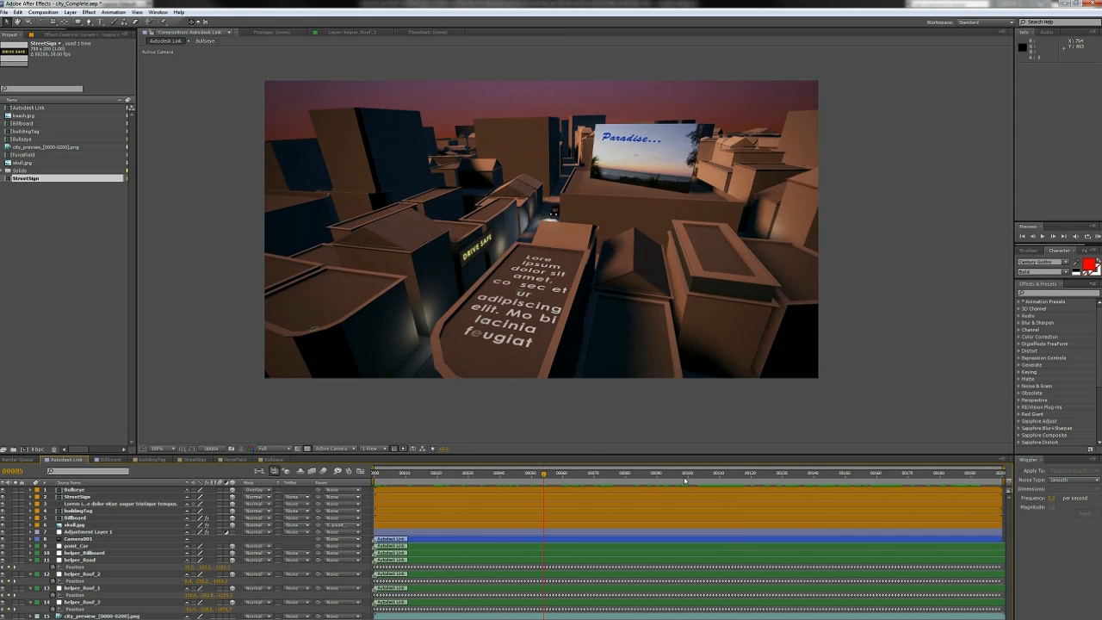
pyautogui.click(594, 472)
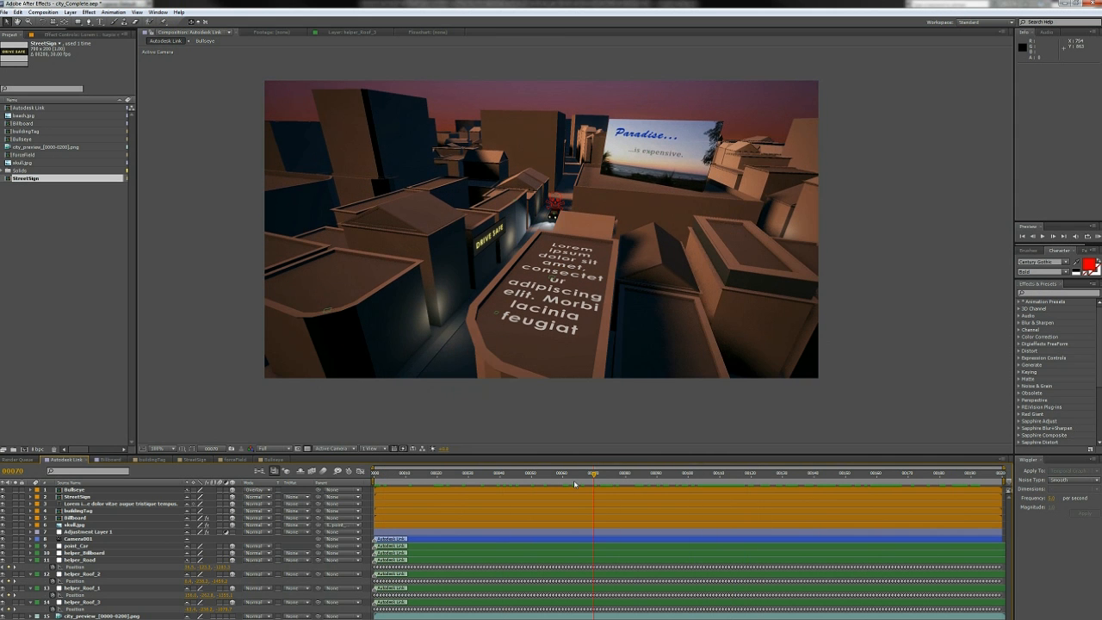
pyautogui.click(523, 473)
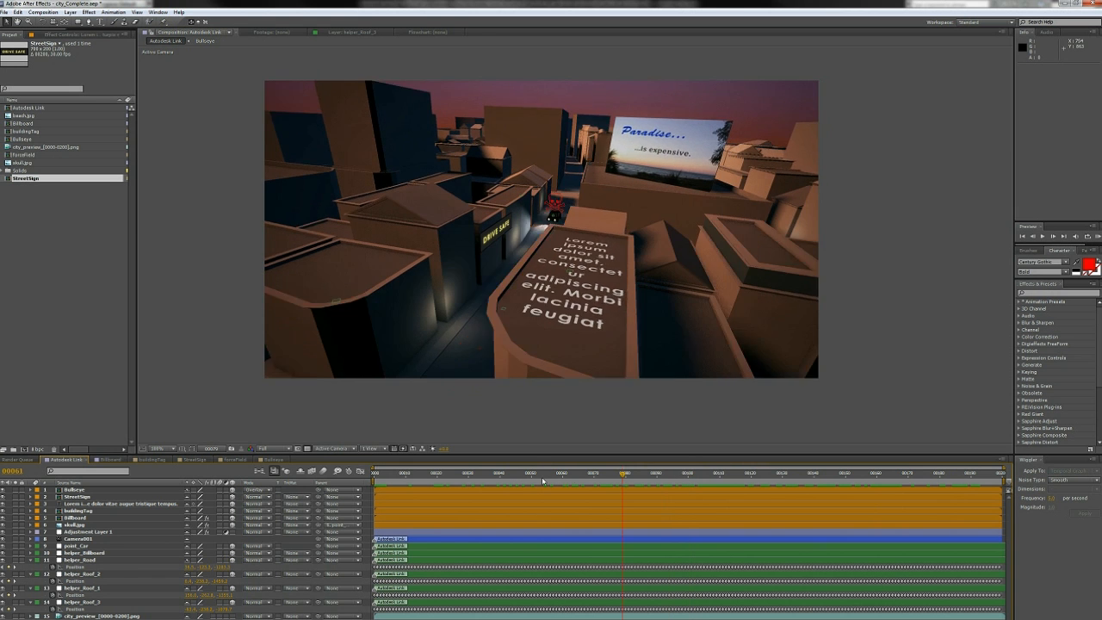
pyautogui.click(525, 472)
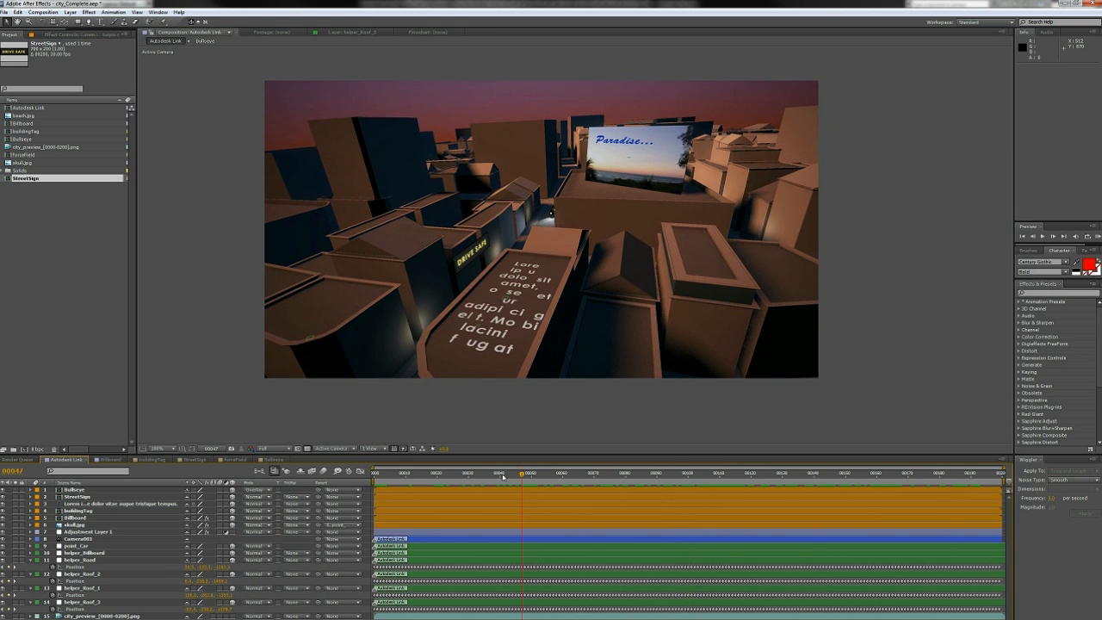
pyautogui.click(558, 473)
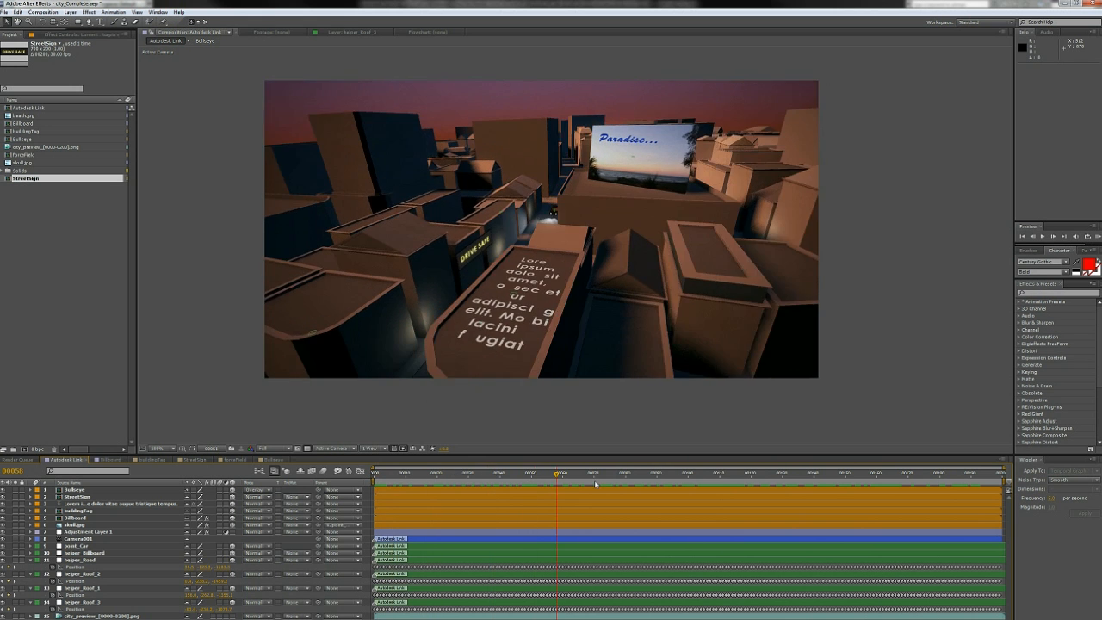
pyautogui.click(568, 472)
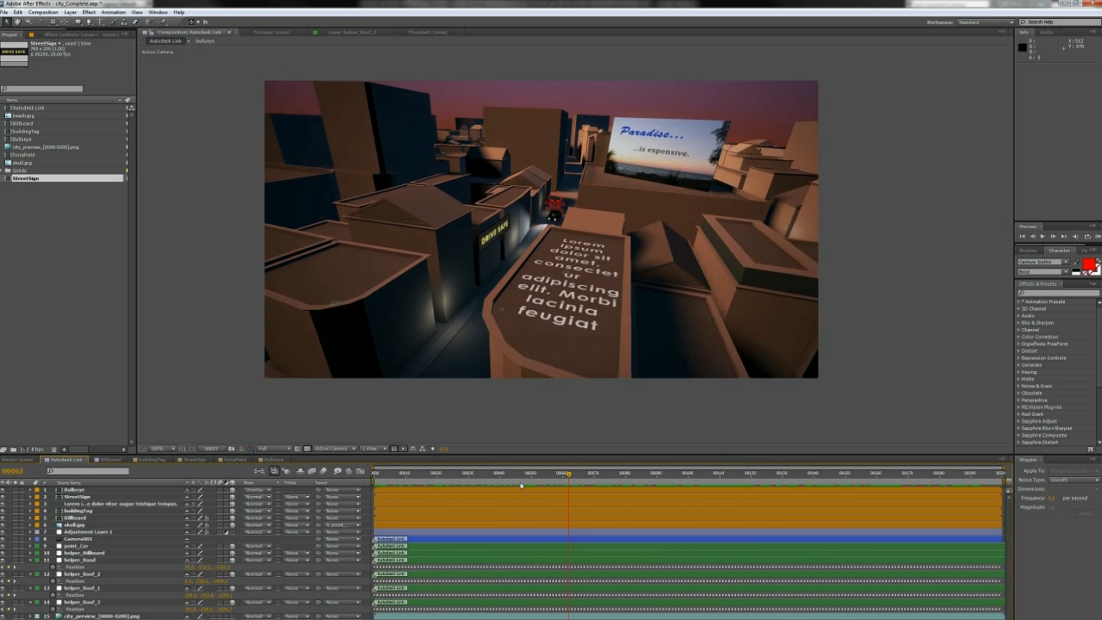